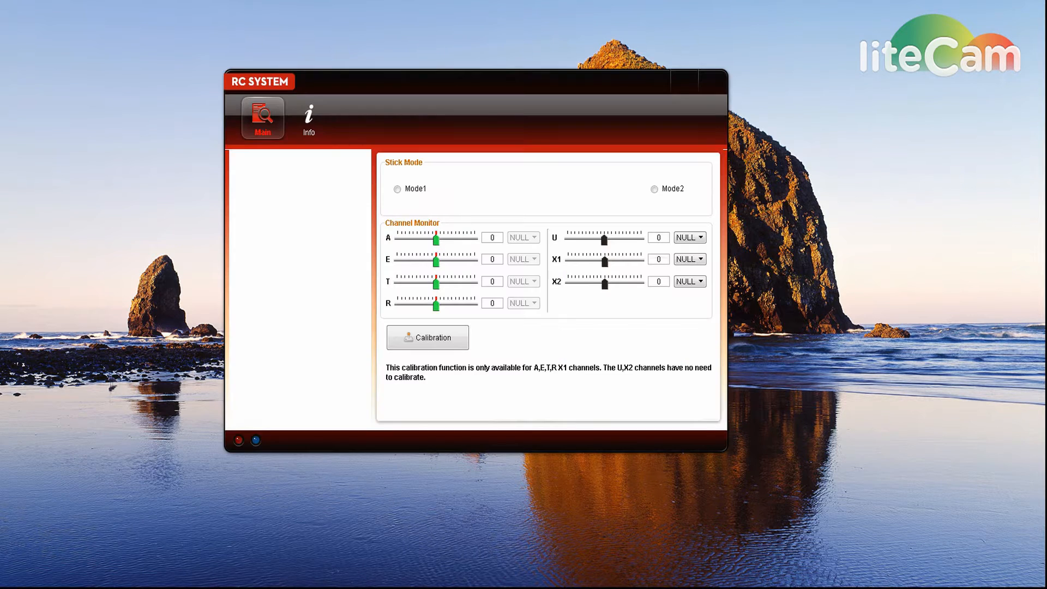
# Bring the controller online via the connection indicator, reading Mode2, FCC, 5.8 GHz and 4.2 V
pyautogui.click(238, 440)
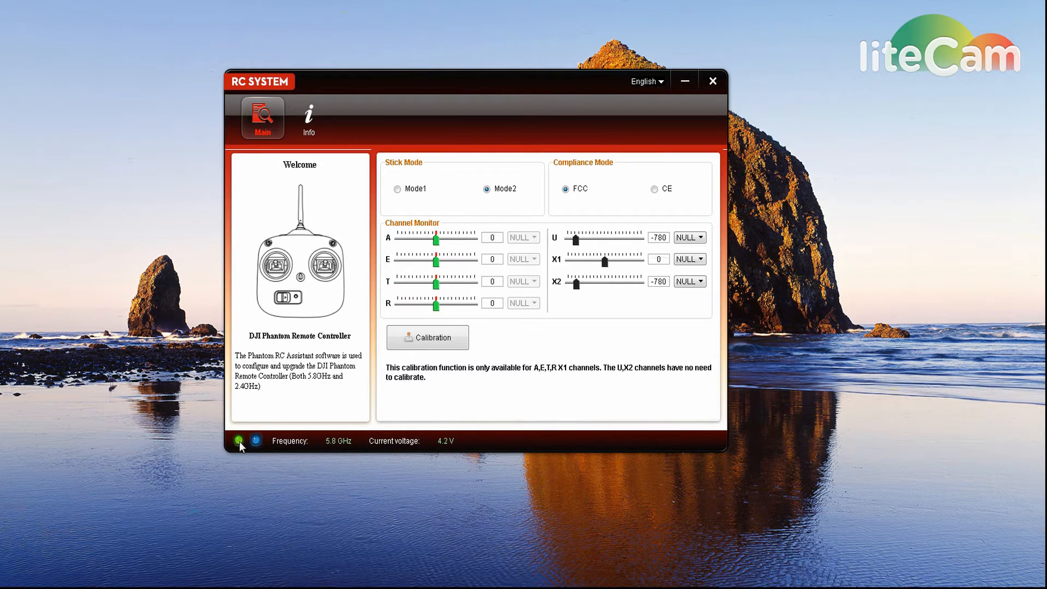
pyautogui.moveTo(261, 448)
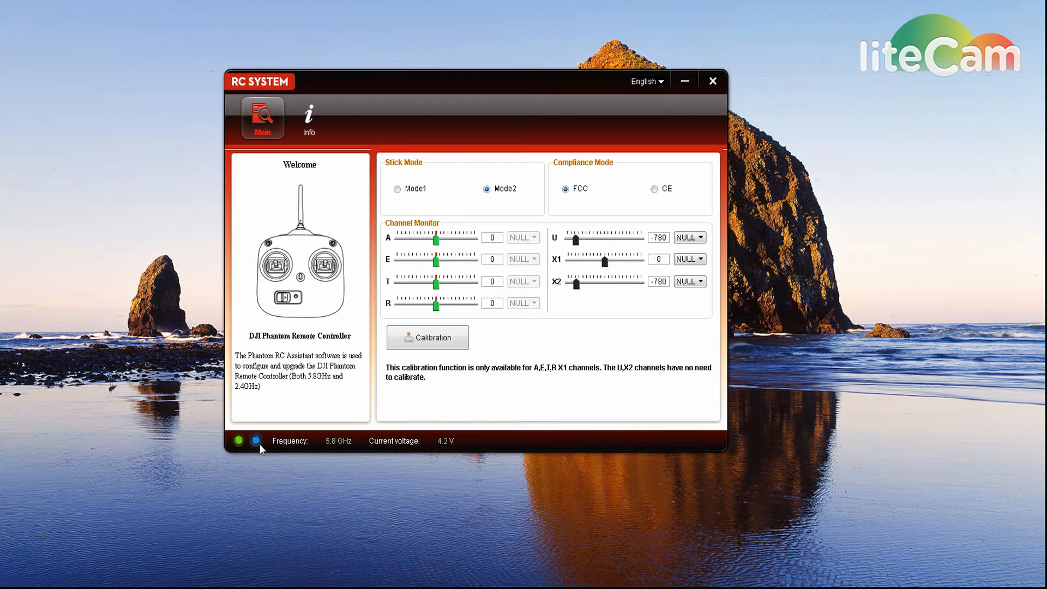
pyautogui.moveTo(259, 450)
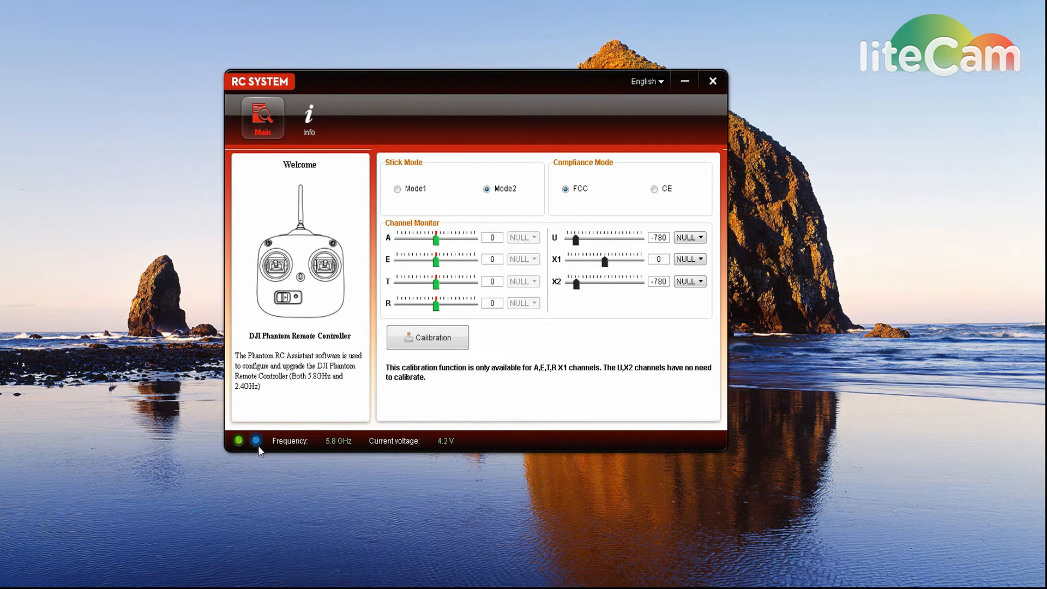
pyautogui.moveTo(424, 456)
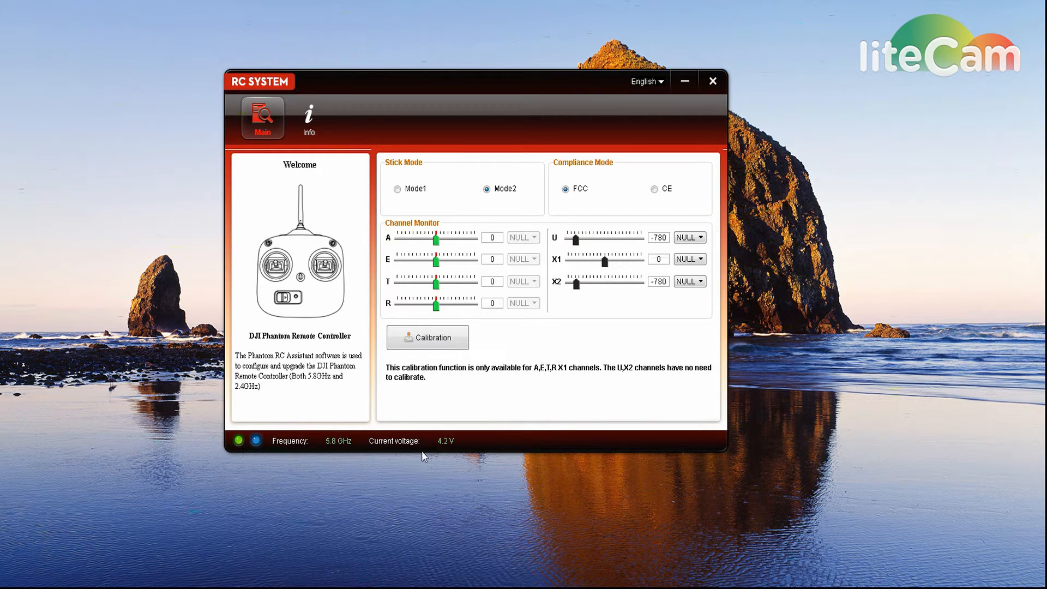
pyautogui.moveTo(457, 447)
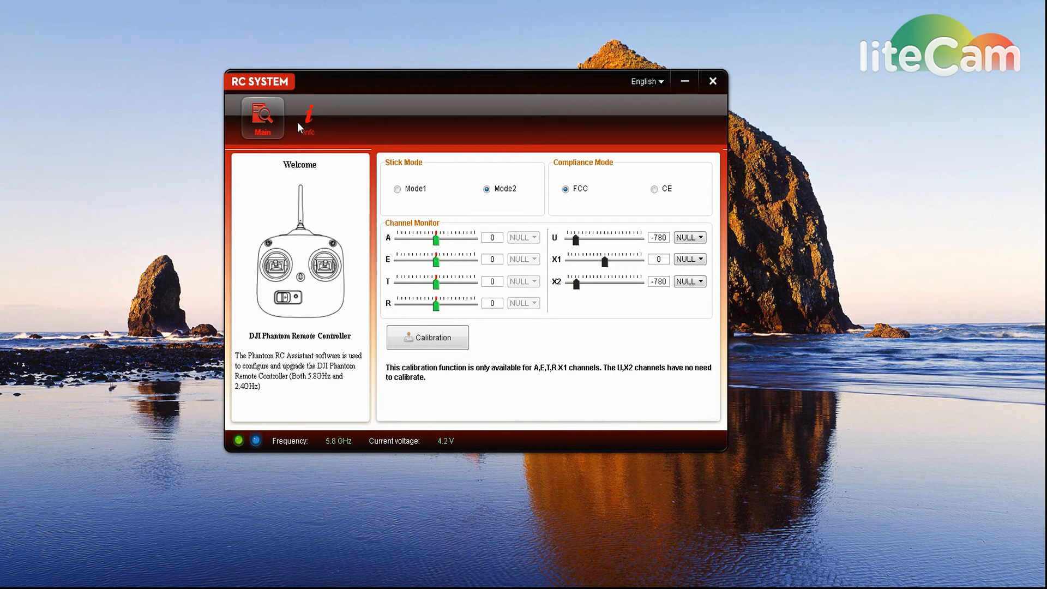
pyautogui.moveTo(745, 306)
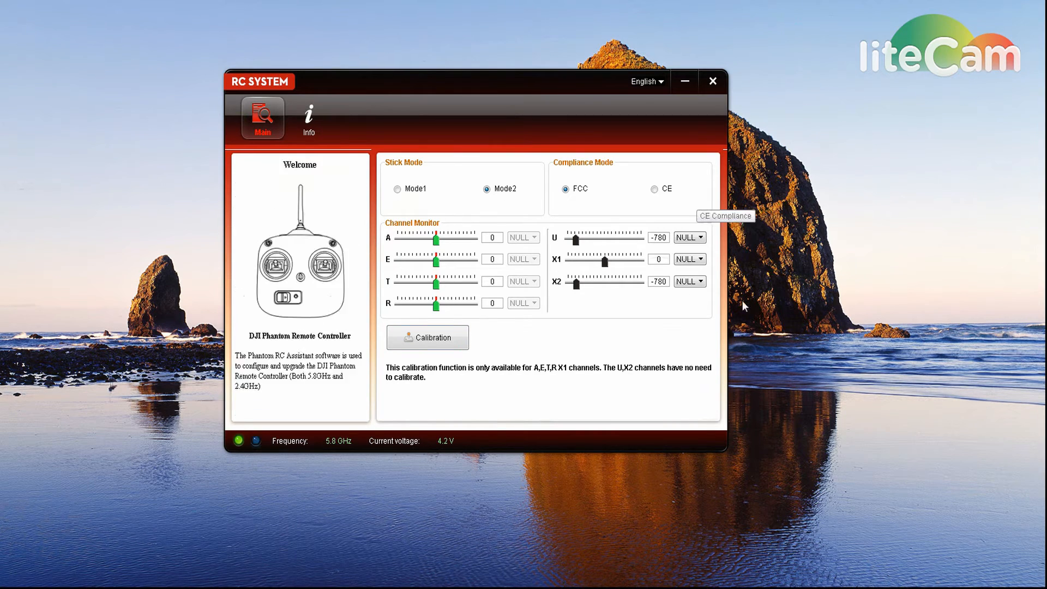
pyautogui.moveTo(308, 118)
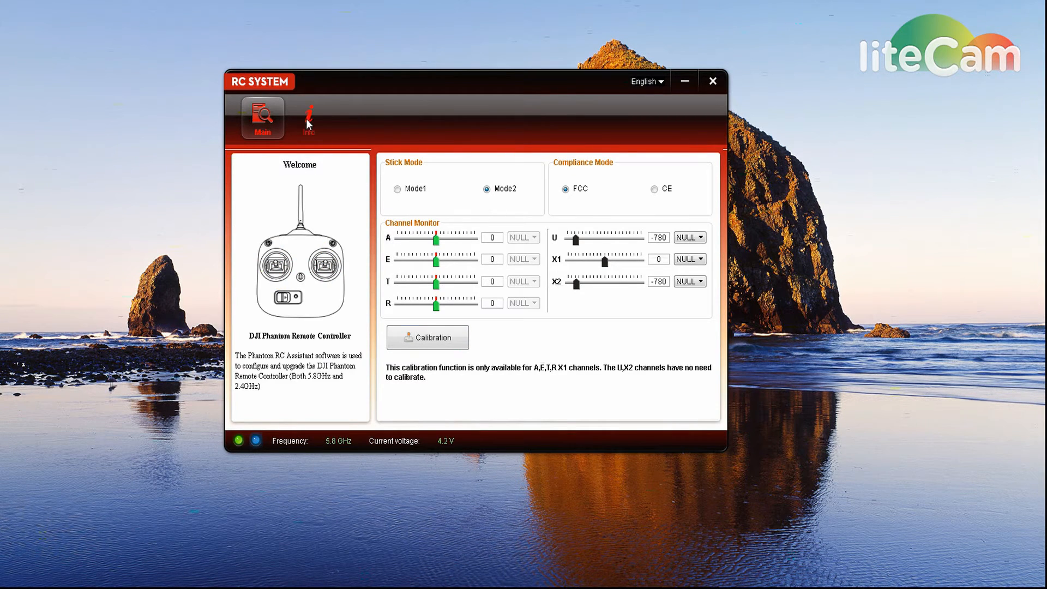
# View the Info page showing firmware 1.0.2.30 with 1.0.2.31 available
pyautogui.click(309, 118)
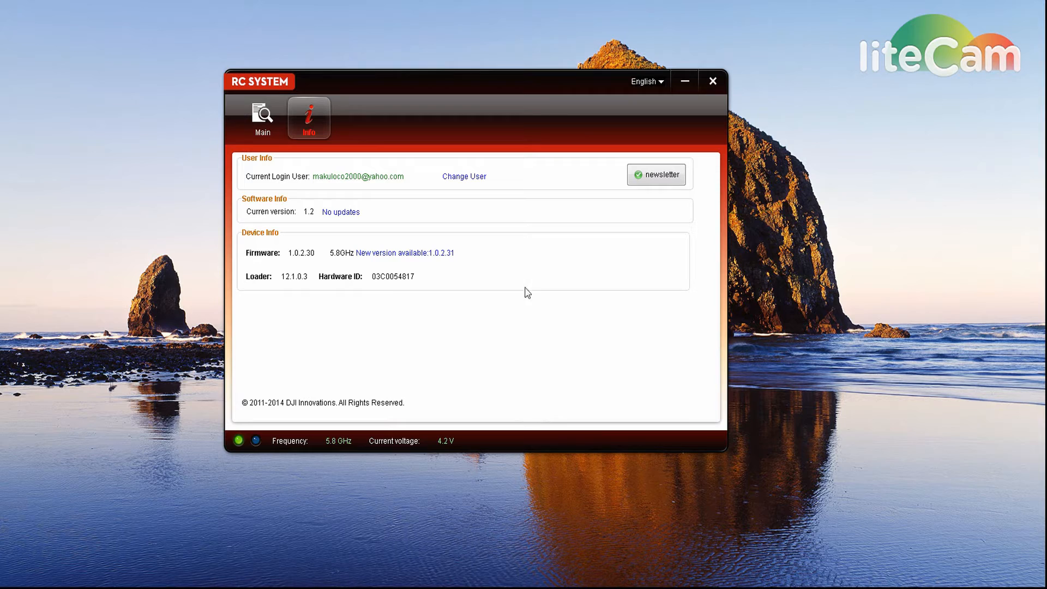
pyautogui.moveTo(316, 217)
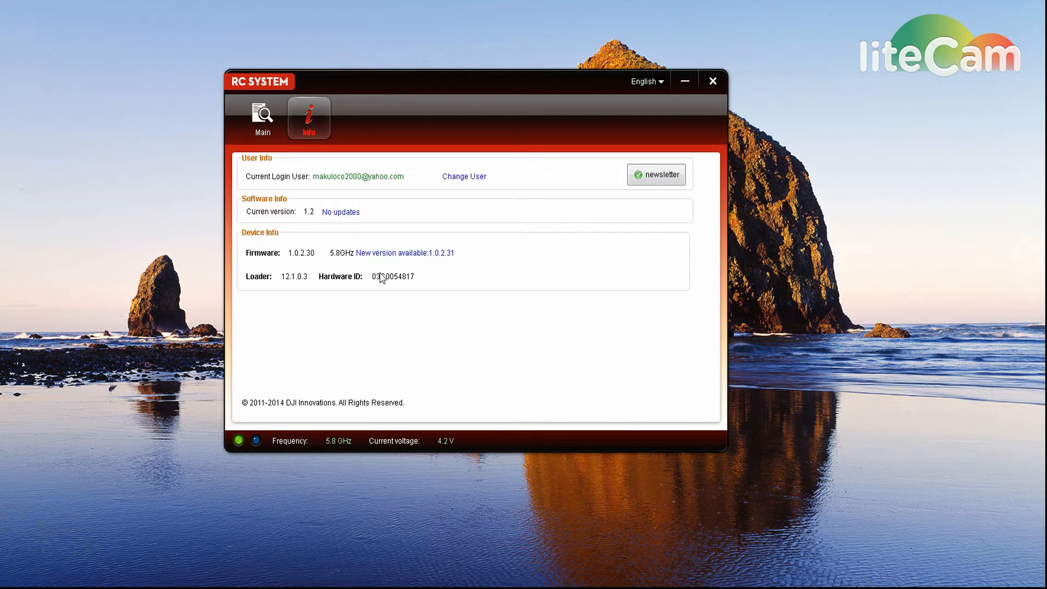
pyautogui.moveTo(337, 269)
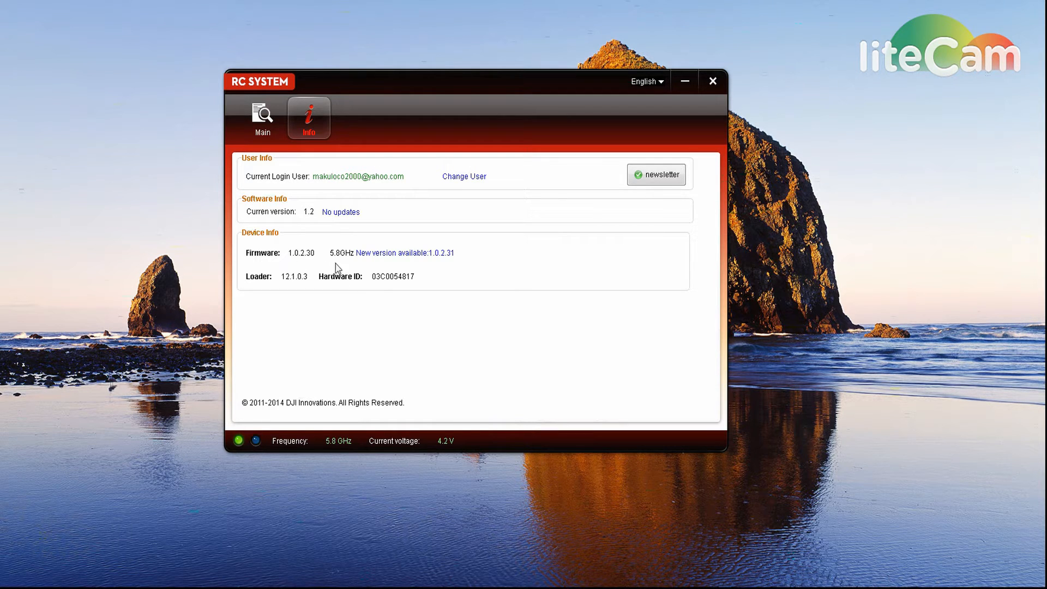
pyautogui.moveTo(394, 267)
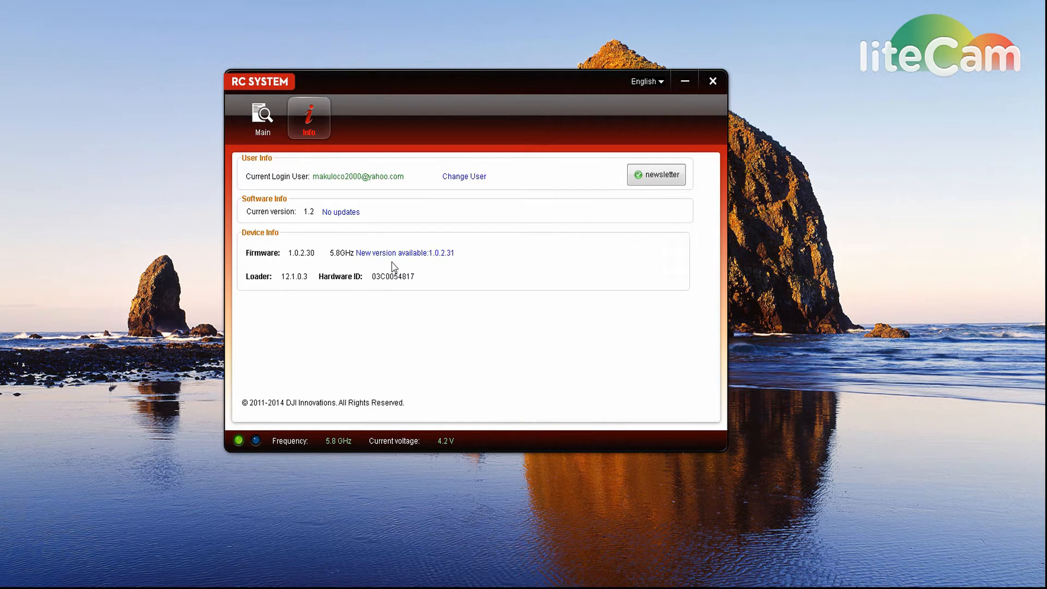
pyautogui.moveTo(403, 259)
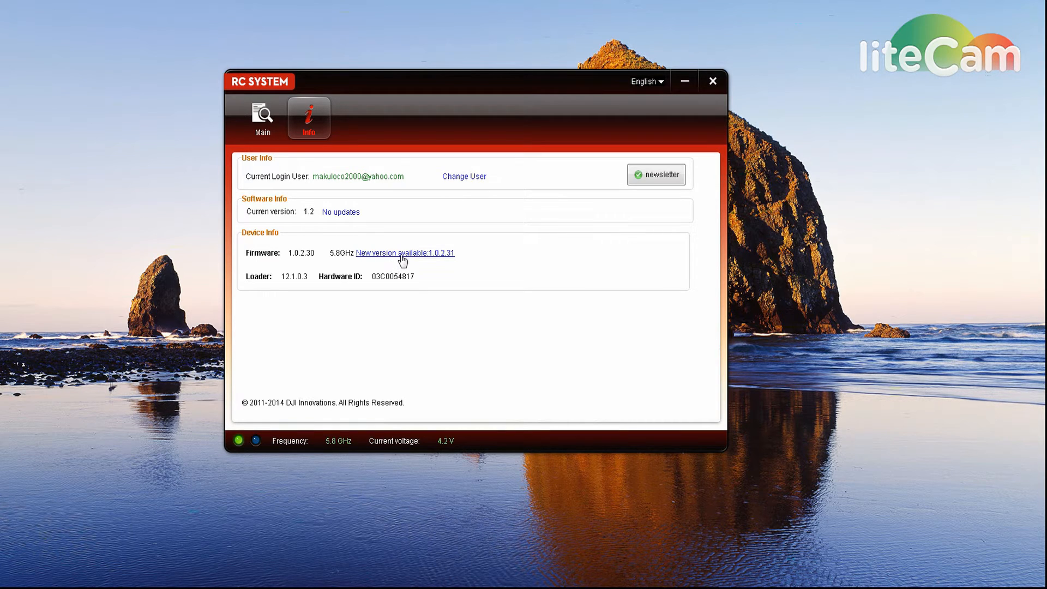
# Upgrade the 5.8G transmitter firmware from 1.0.2.30 to 1.0.2.31 until success is reported
pyautogui.click(405, 252)
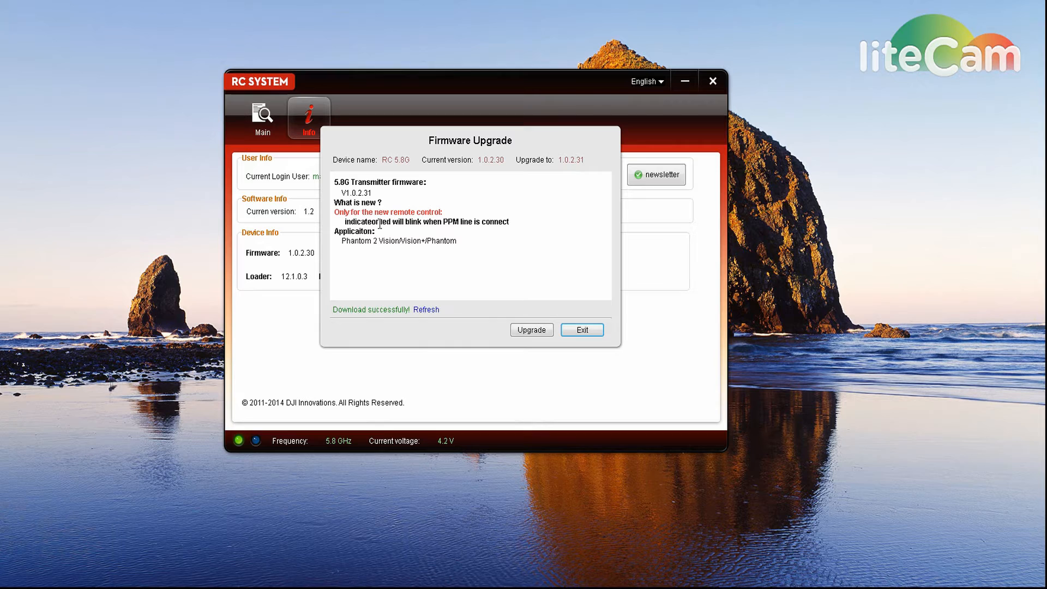
pyautogui.moveTo(555, 237)
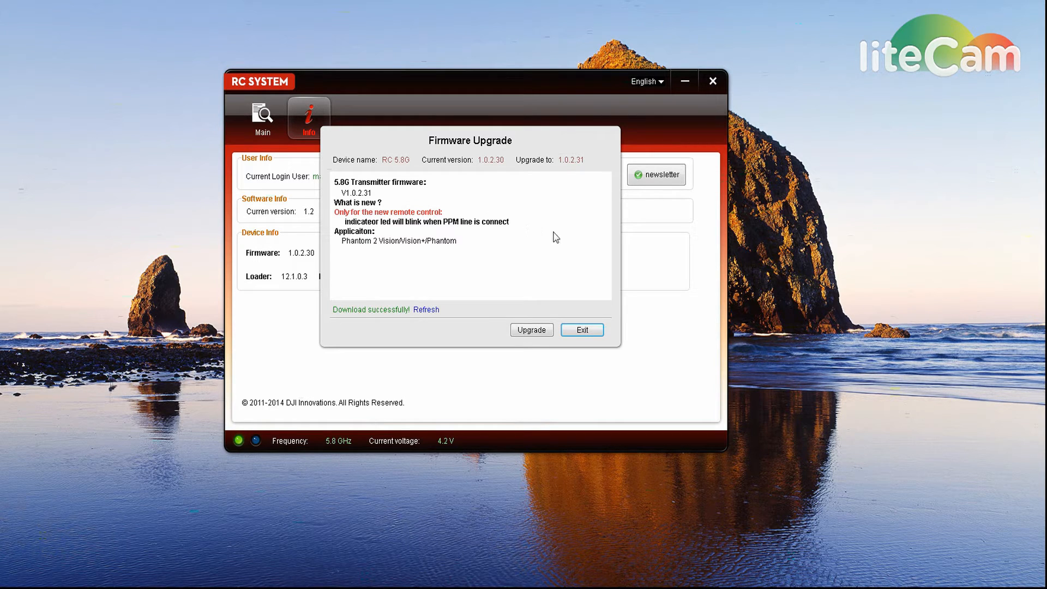
pyautogui.moveTo(411, 293)
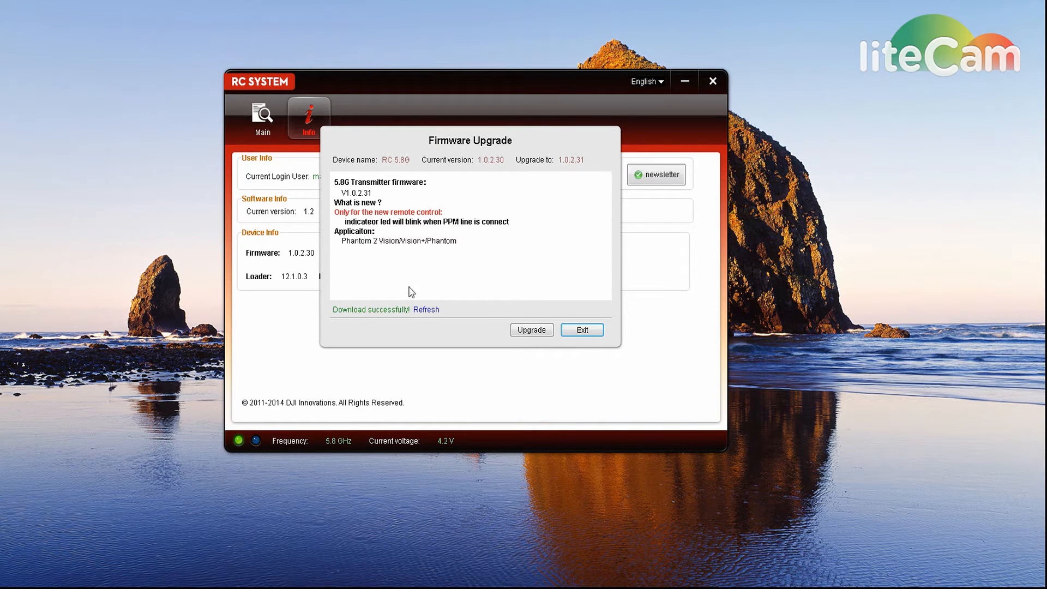
pyautogui.moveTo(358, 224)
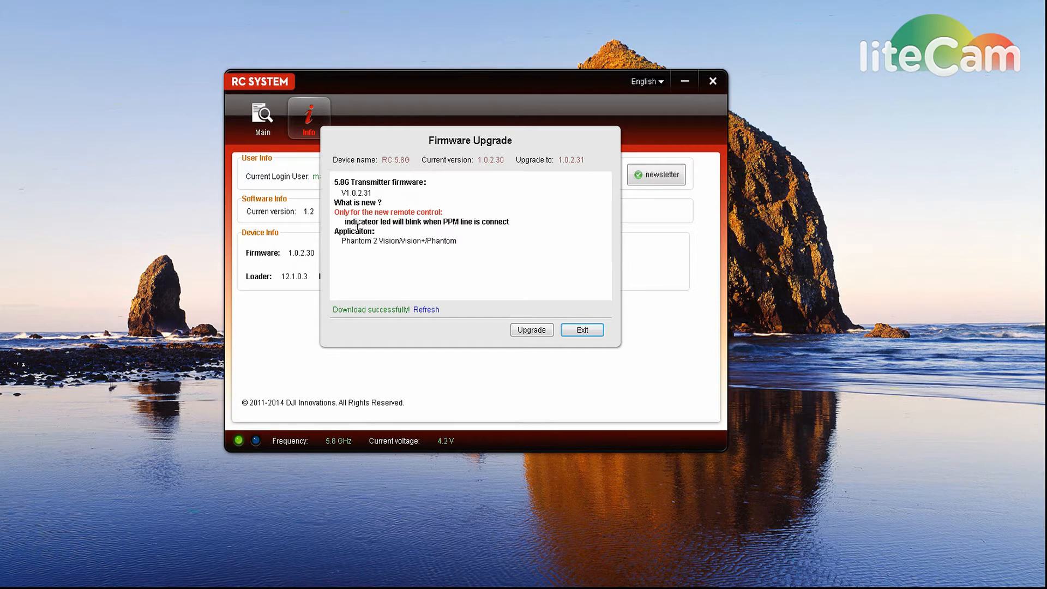
pyautogui.moveTo(468, 278)
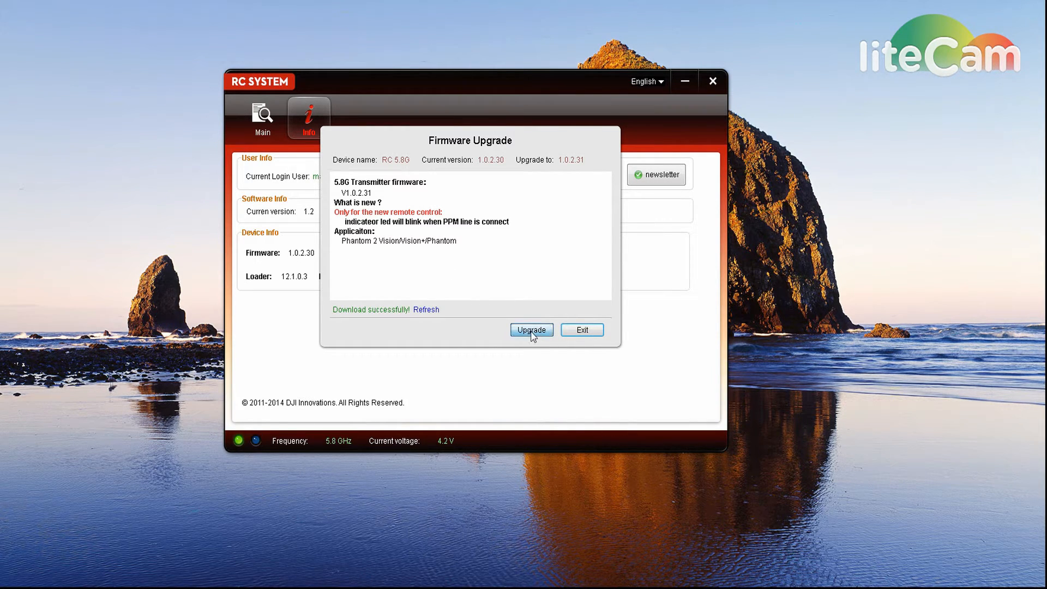
pyautogui.click(531, 330)
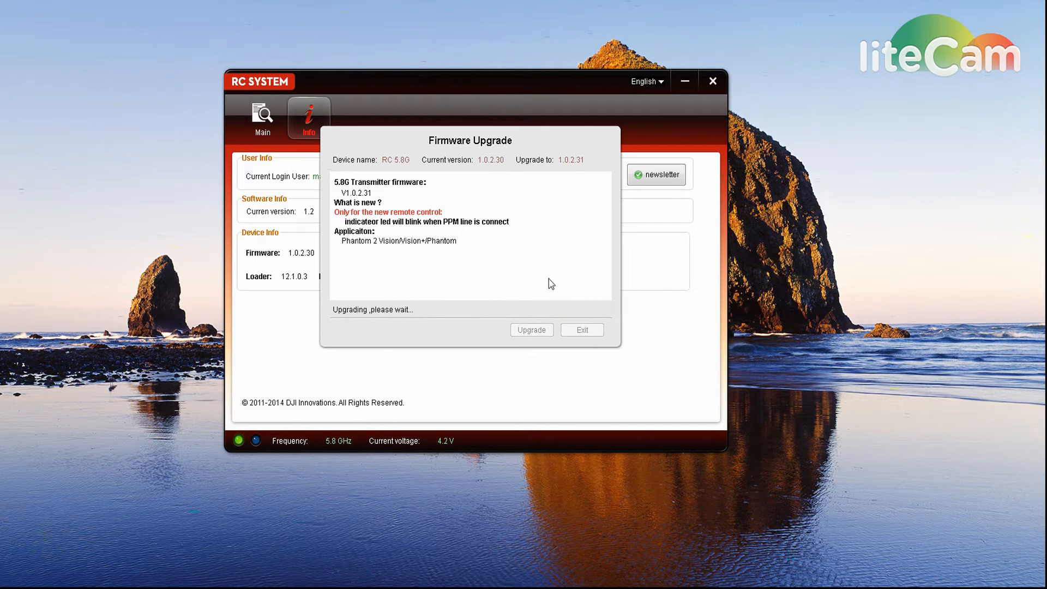
pyautogui.click(531, 330)
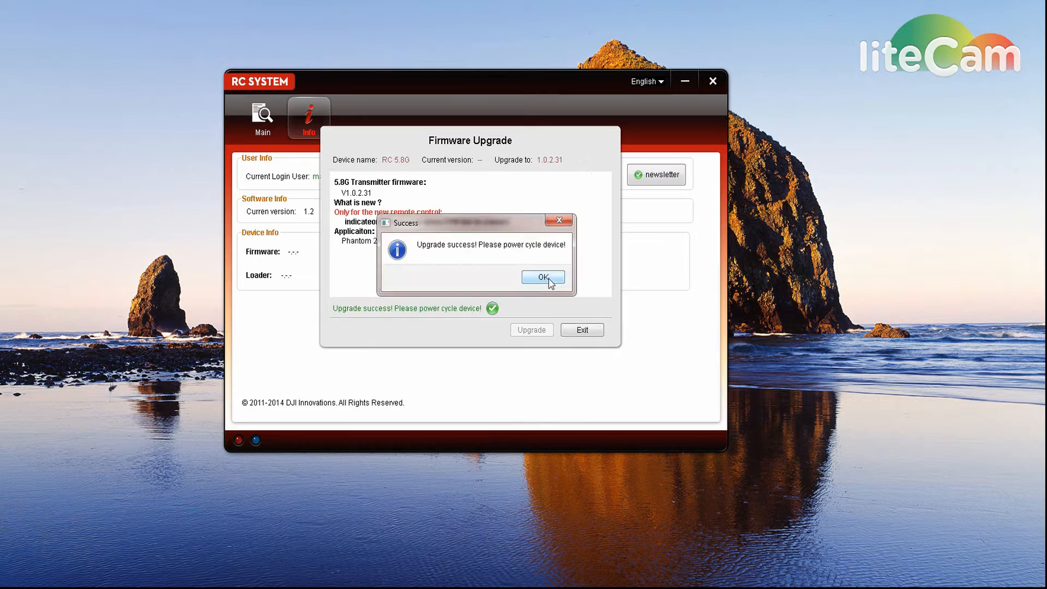
# Dismiss the success message, confirm firmware 1.0.2.31 is latest on Info, and return to Main
pyautogui.click(543, 276)
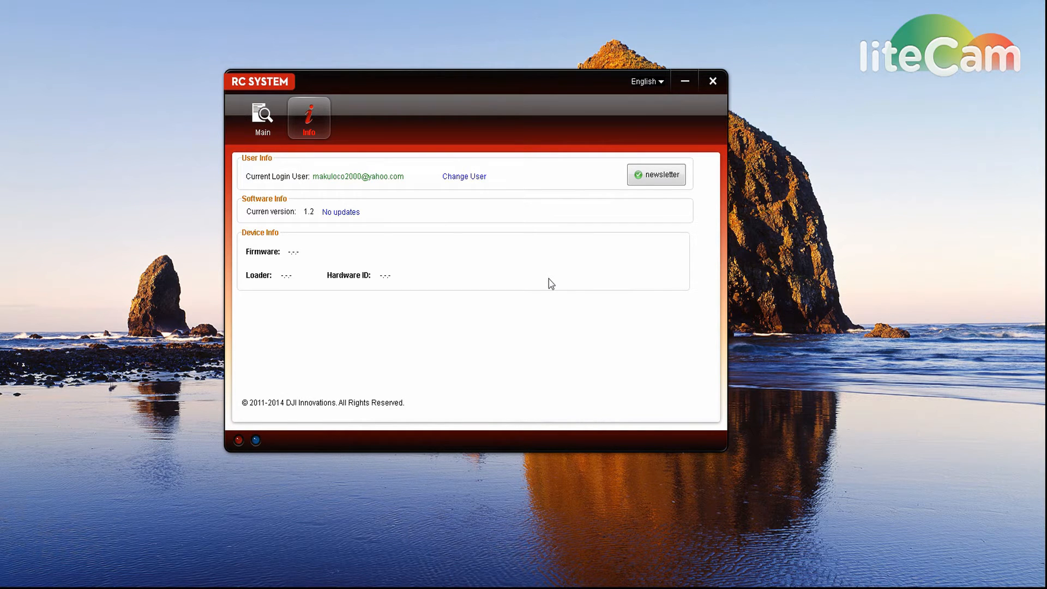
pyautogui.moveTo(327, 262)
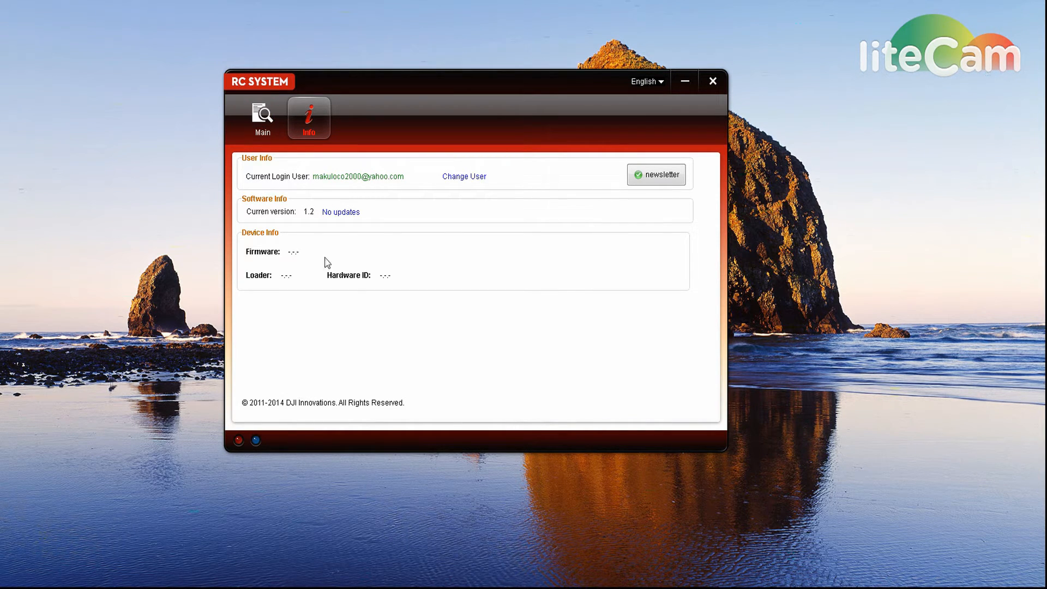
pyautogui.moveTo(333, 244)
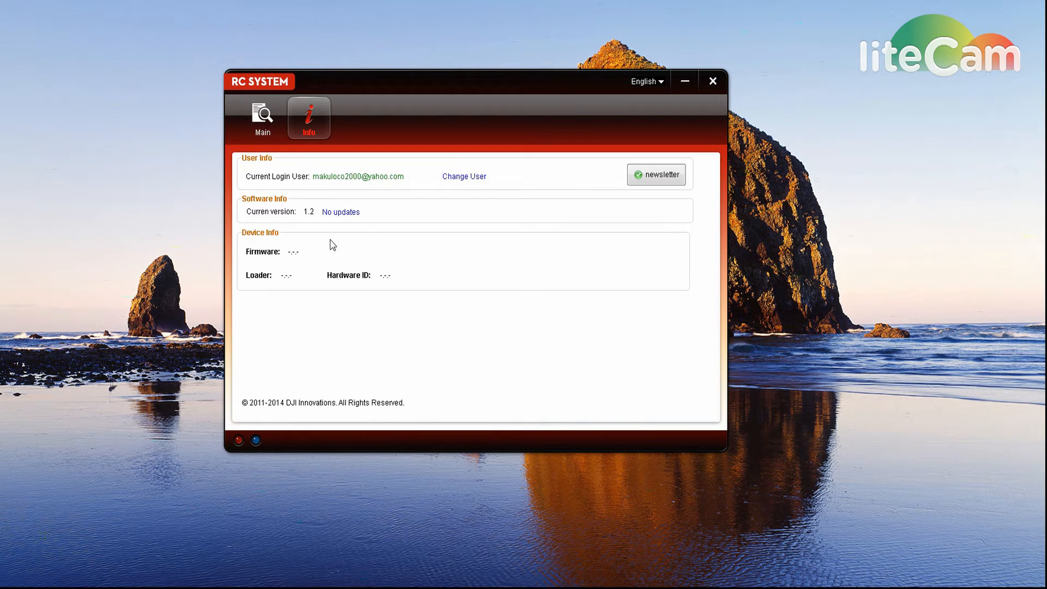
pyautogui.moveTo(393, 343)
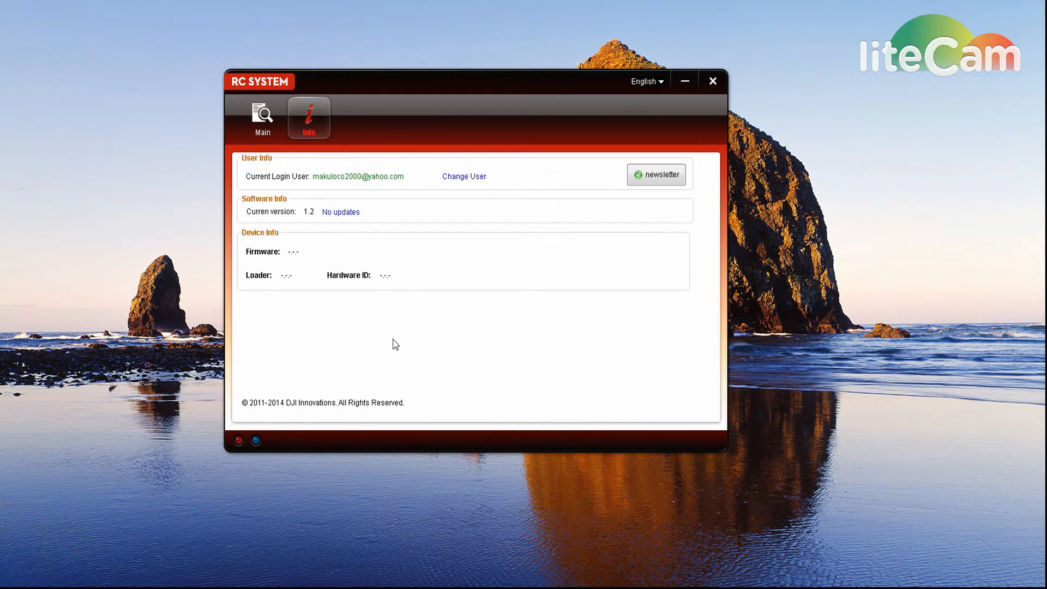
pyautogui.moveTo(421, 307)
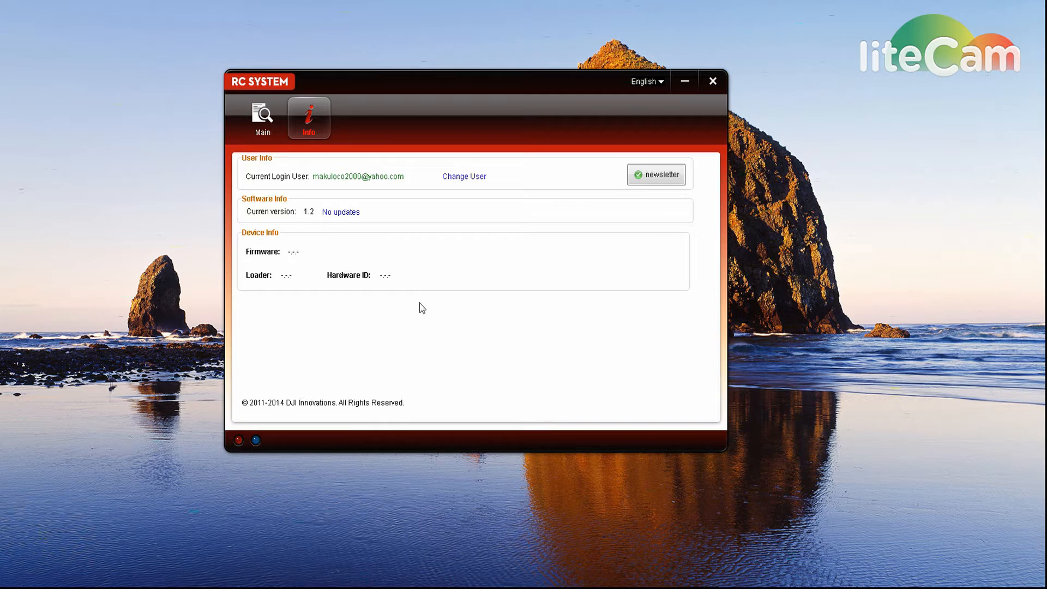
pyautogui.click(263, 118)
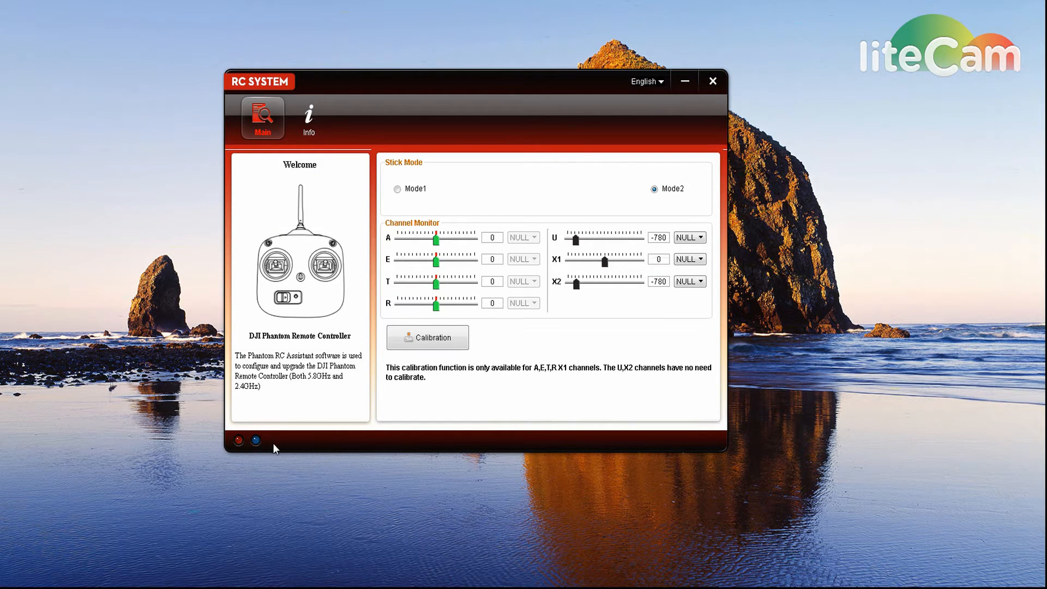
pyautogui.click(309, 117)
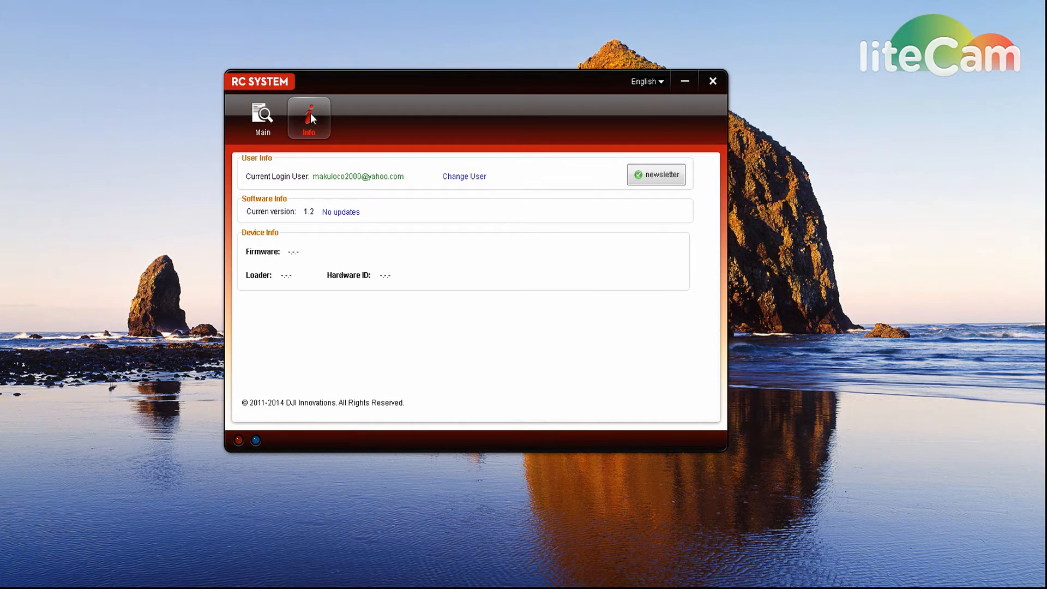
pyautogui.moveTo(320, 119)
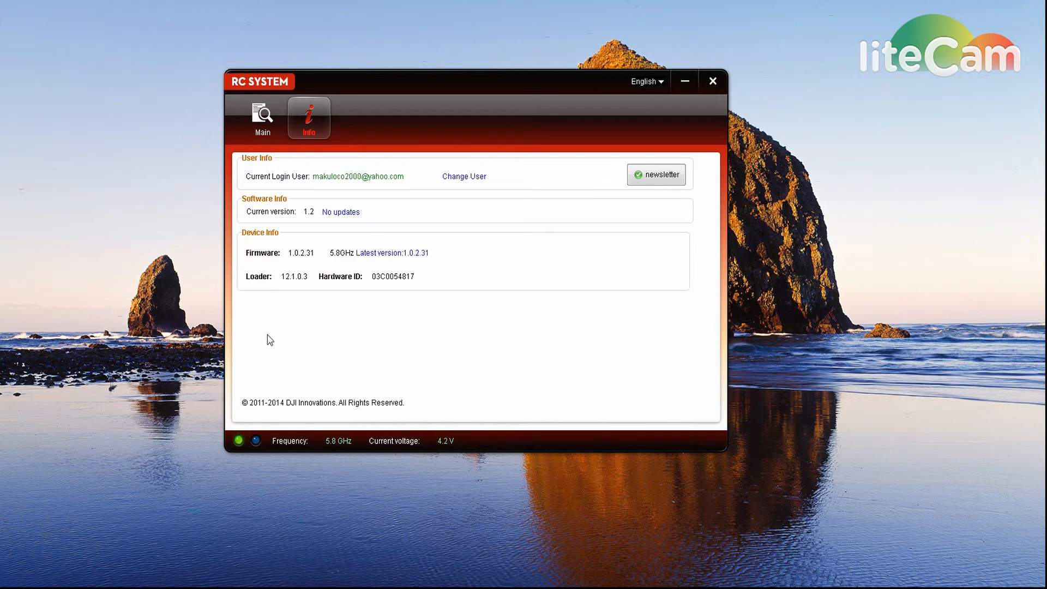
pyautogui.moveTo(263, 263)
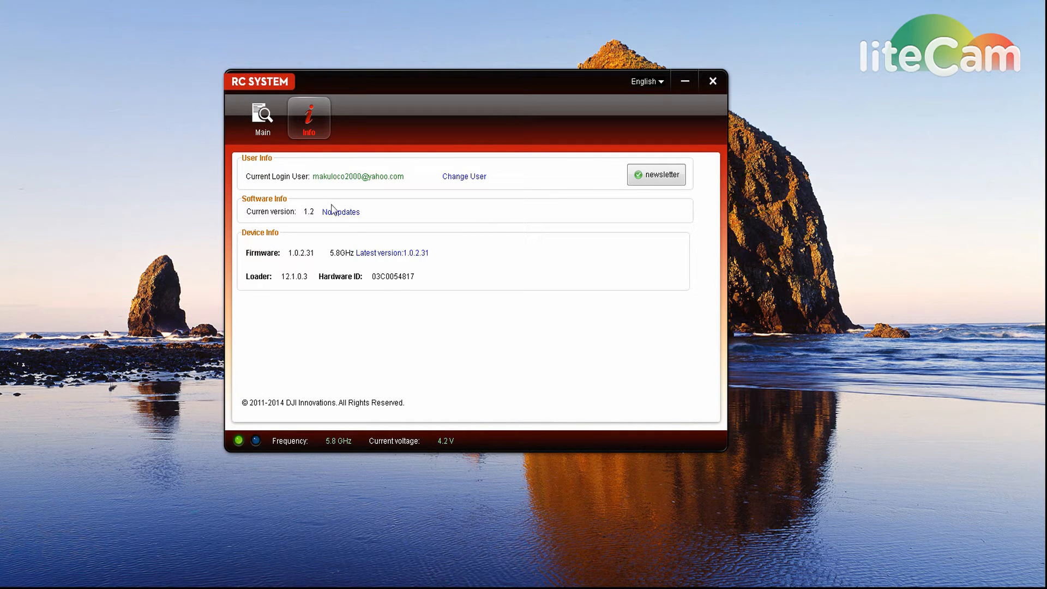
pyautogui.moveTo(353, 228)
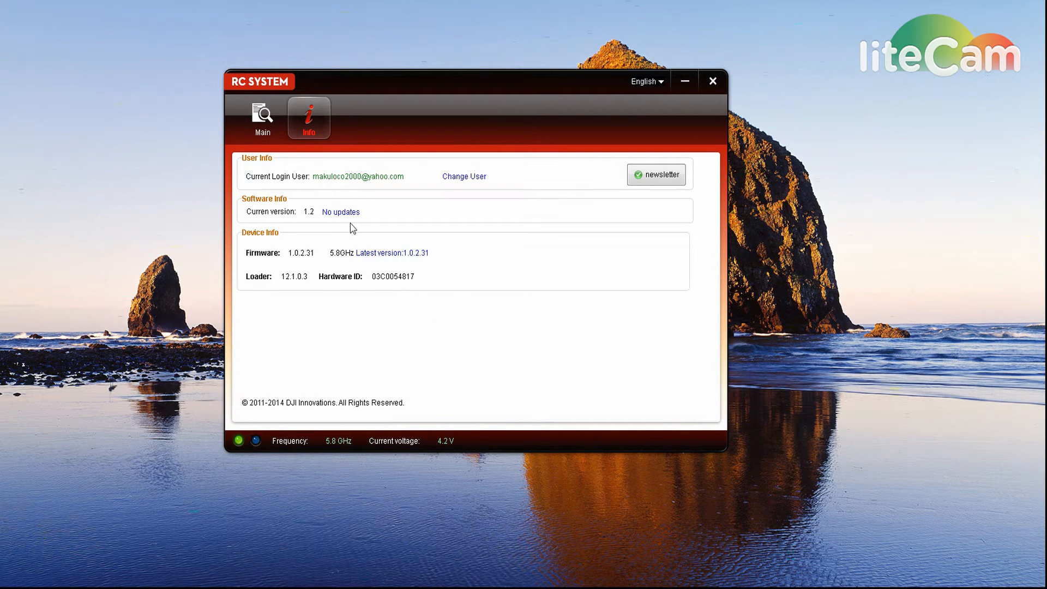
pyautogui.click(262, 118)
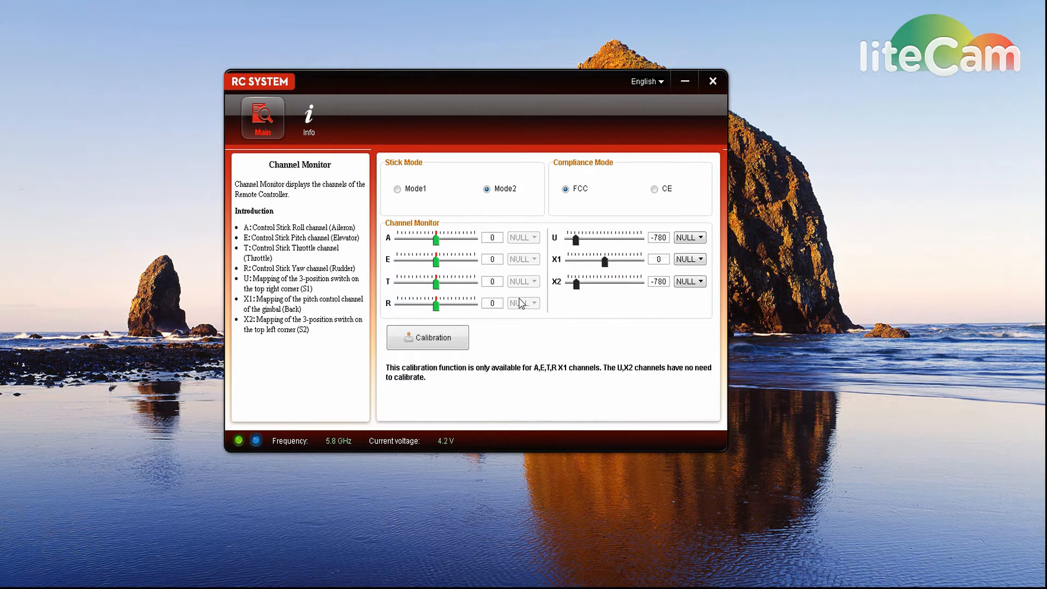
pyautogui.moveTo(409, 271)
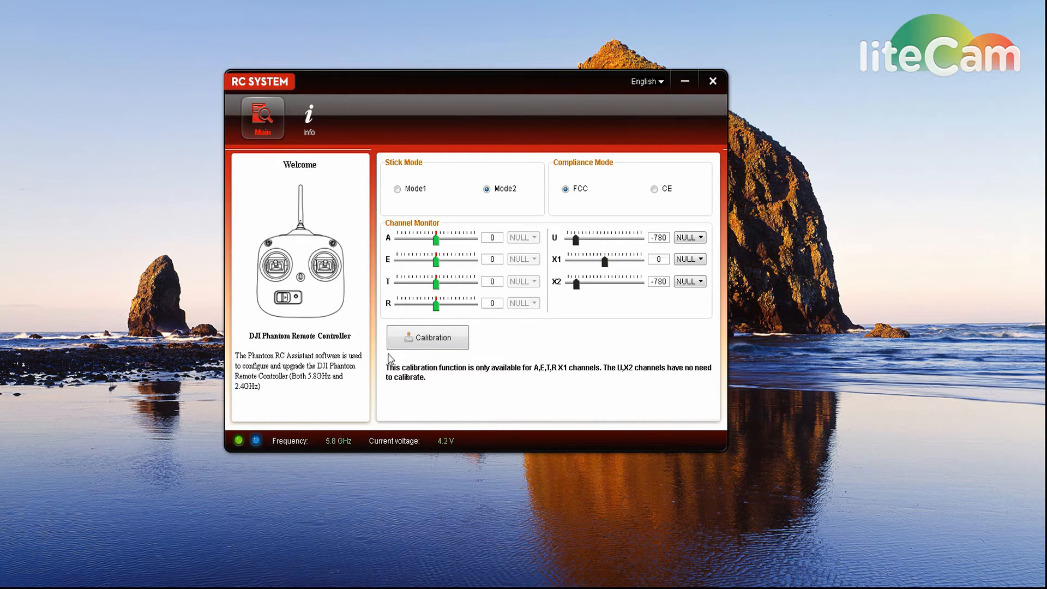
# Run the stick calibration through Next and Finish so A, E, T, R and X1 read 0 at rest
pyautogui.click(428, 337)
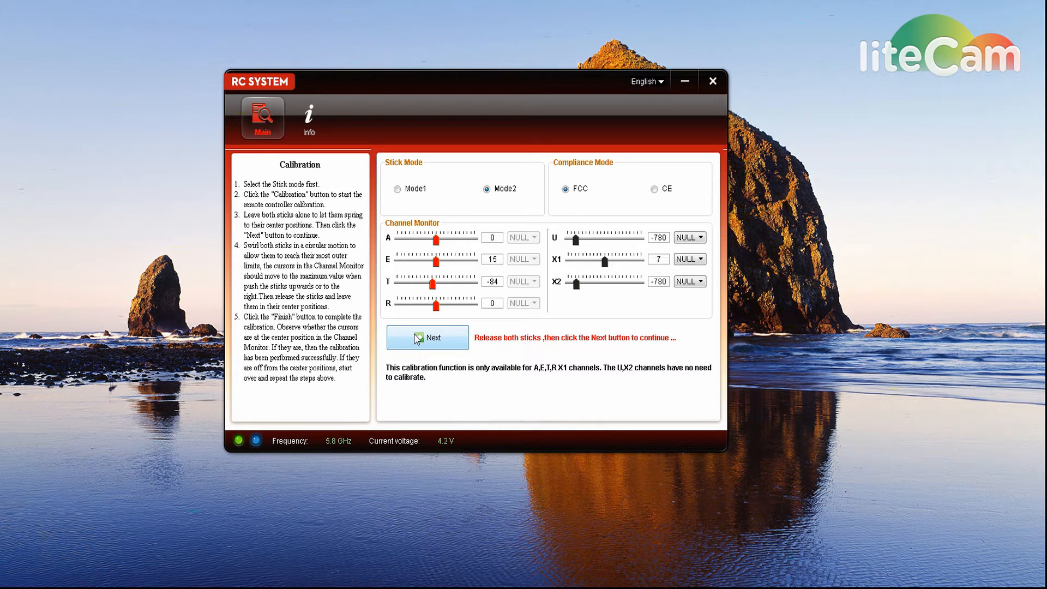
pyautogui.click(428, 337)
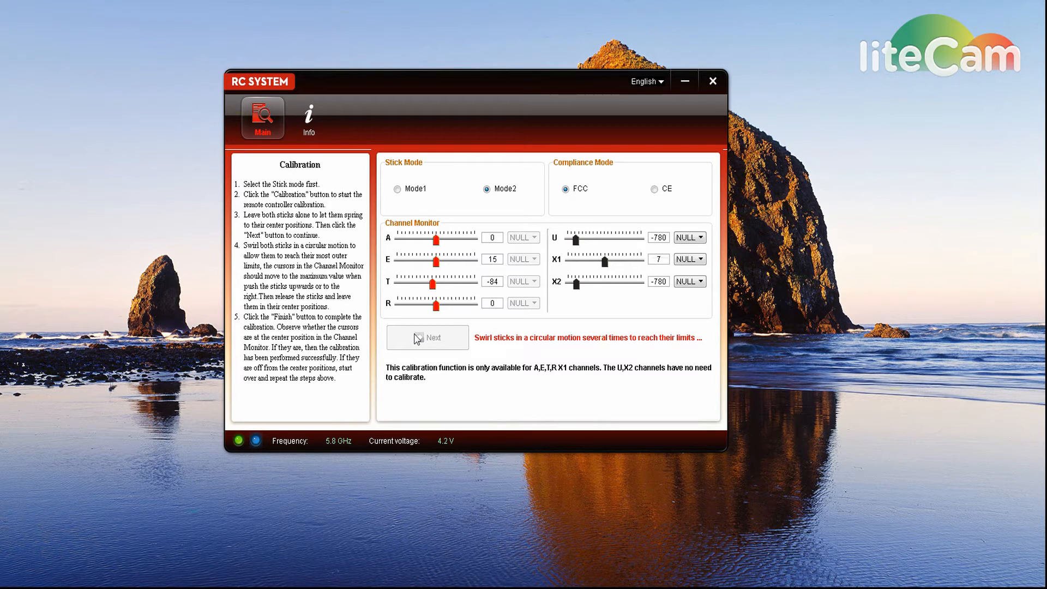
pyautogui.click(428, 337)
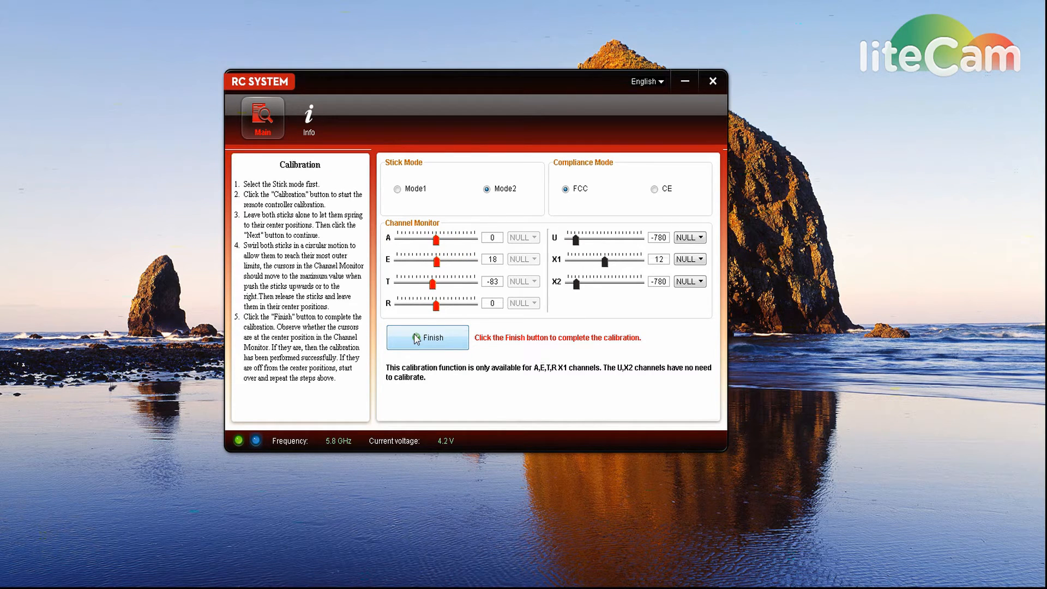
pyautogui.click(428, 337)
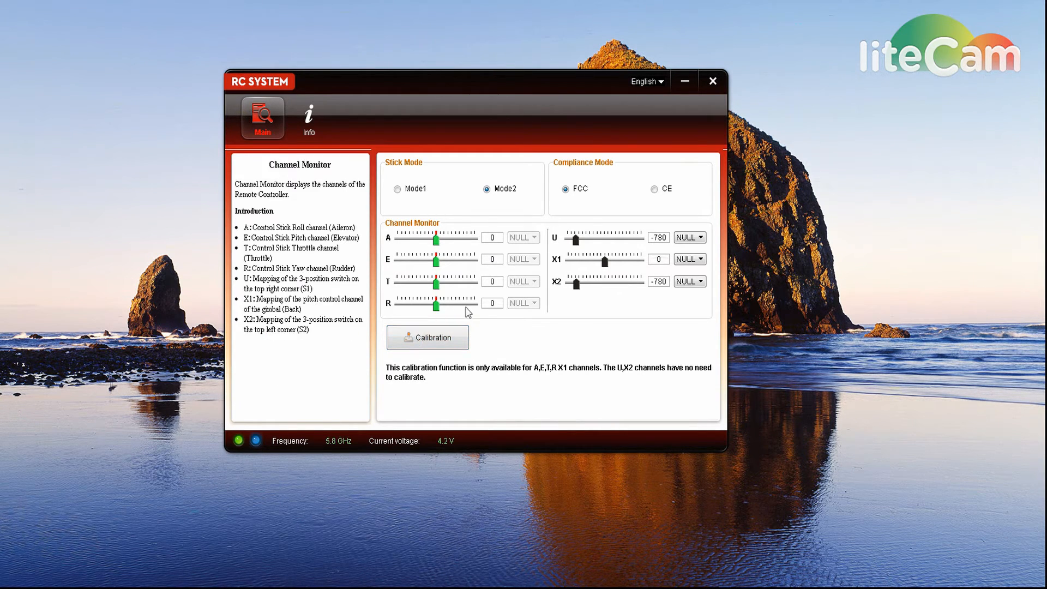
pyautogui.moveTo(497, 290)
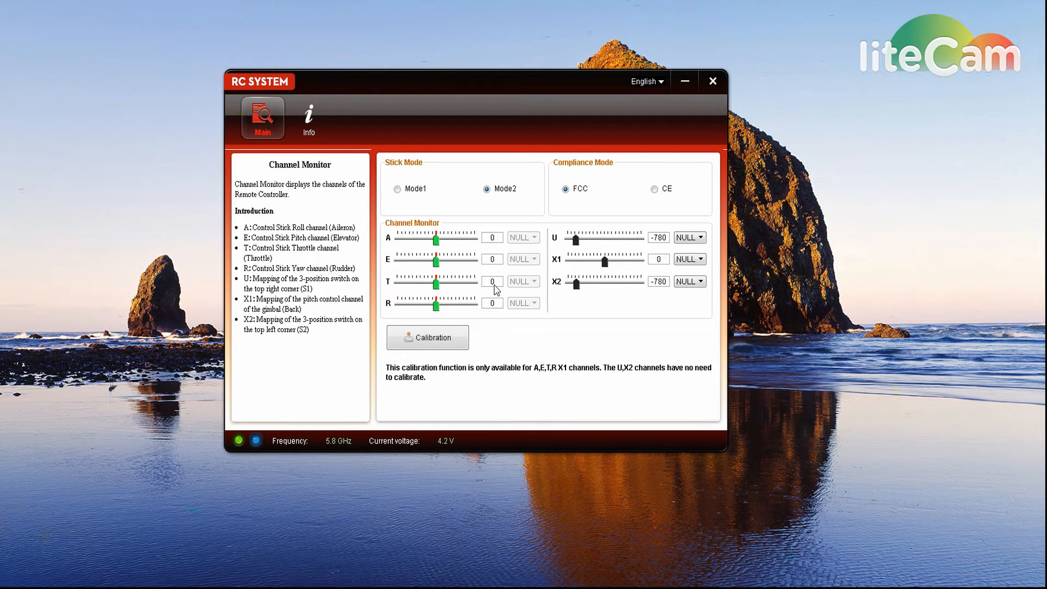
pyautogui.moveTo(496, 240)
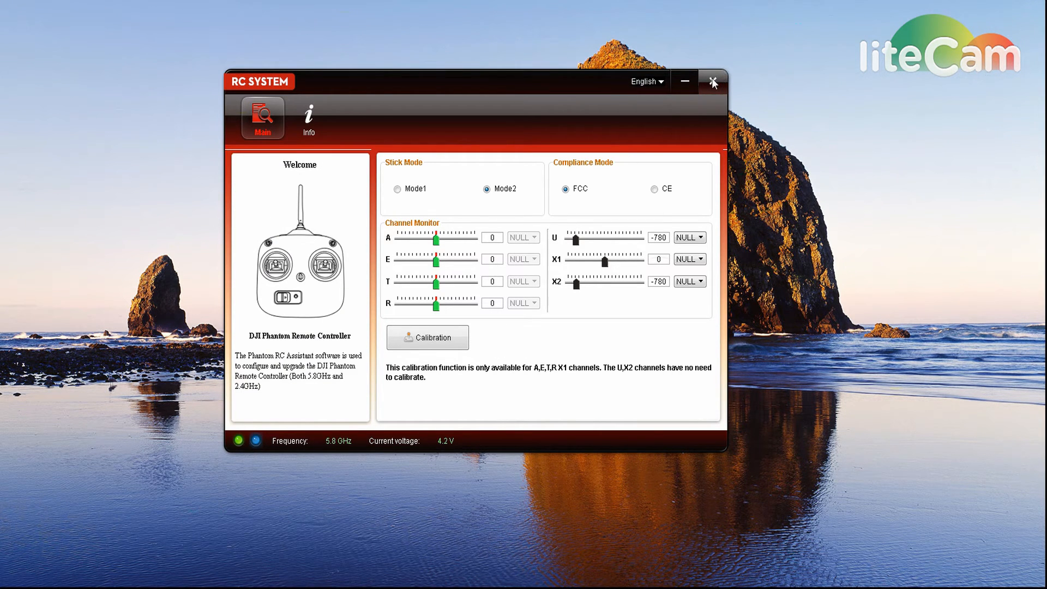
pyautogui.moveTo(713, 82)
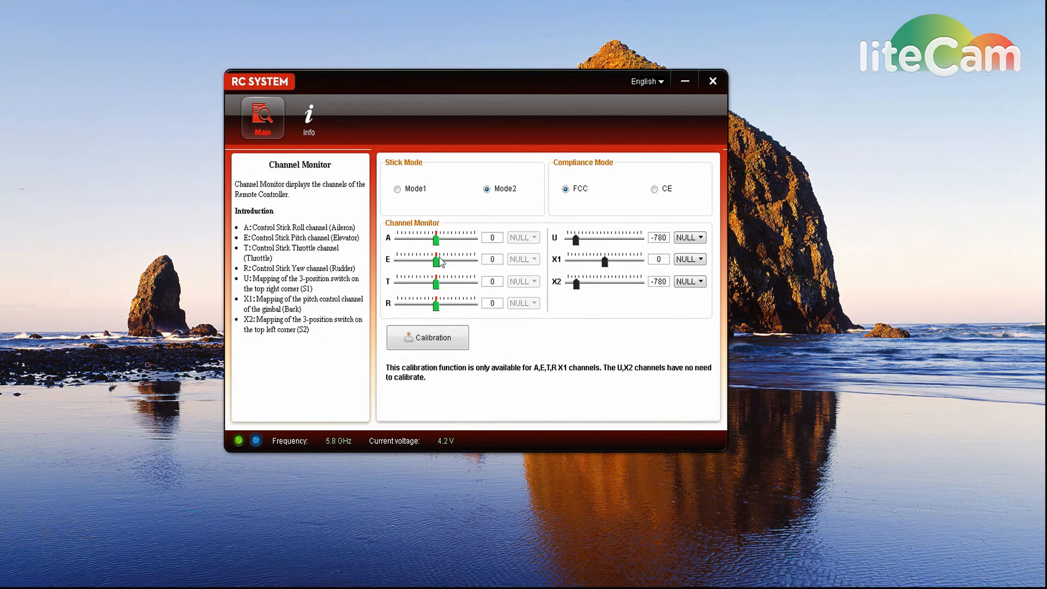
pyautogui.moveTo(482, 307)
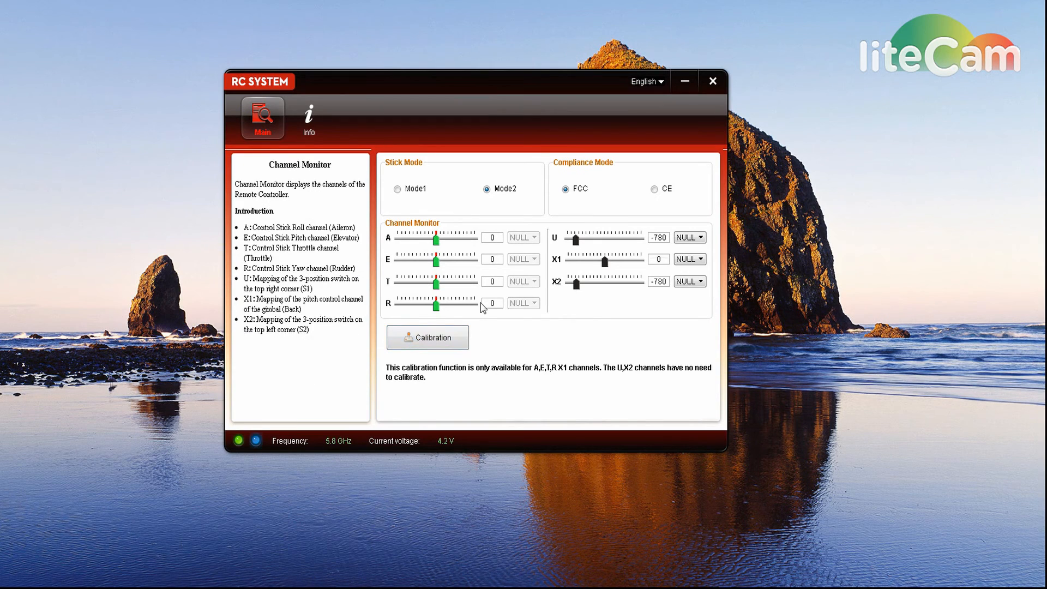
pyautogui.moveTo(447, 197)
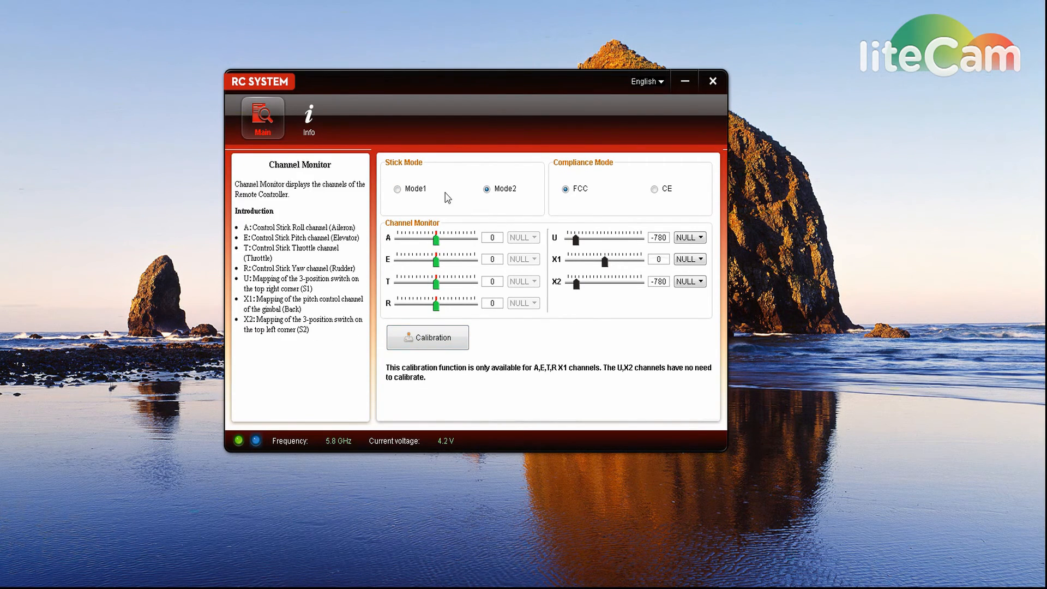
pyautogui.click(262, 113)
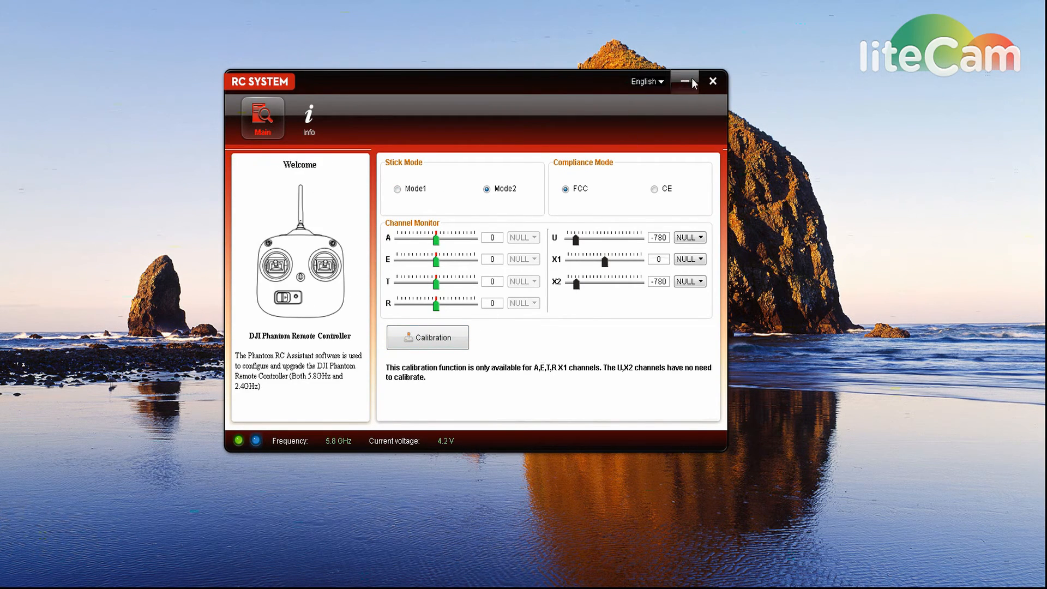
pyautogui.moveTo(712, 81)
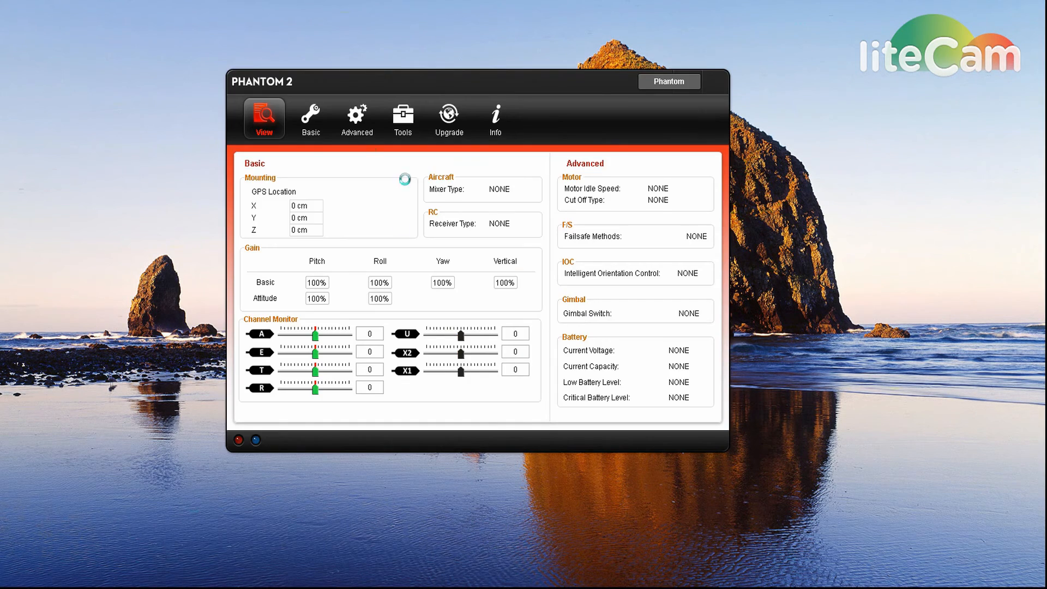
# In Basic > RC, run Command Sticks Calibration from START to FINISH and OK the notice
pyautogui.click(310, 118)
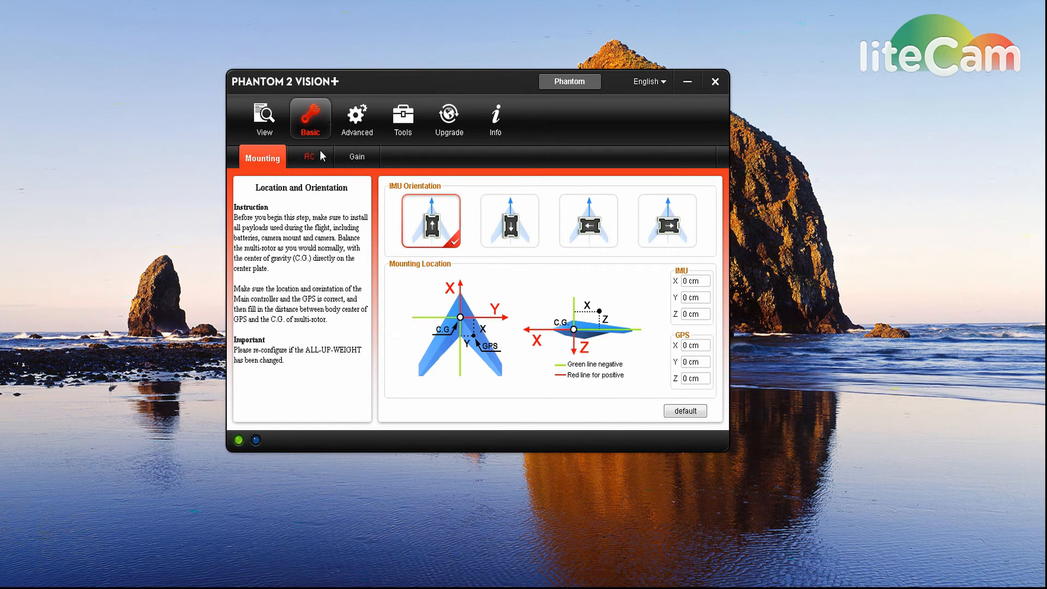
pyautogui.click(309, 157)
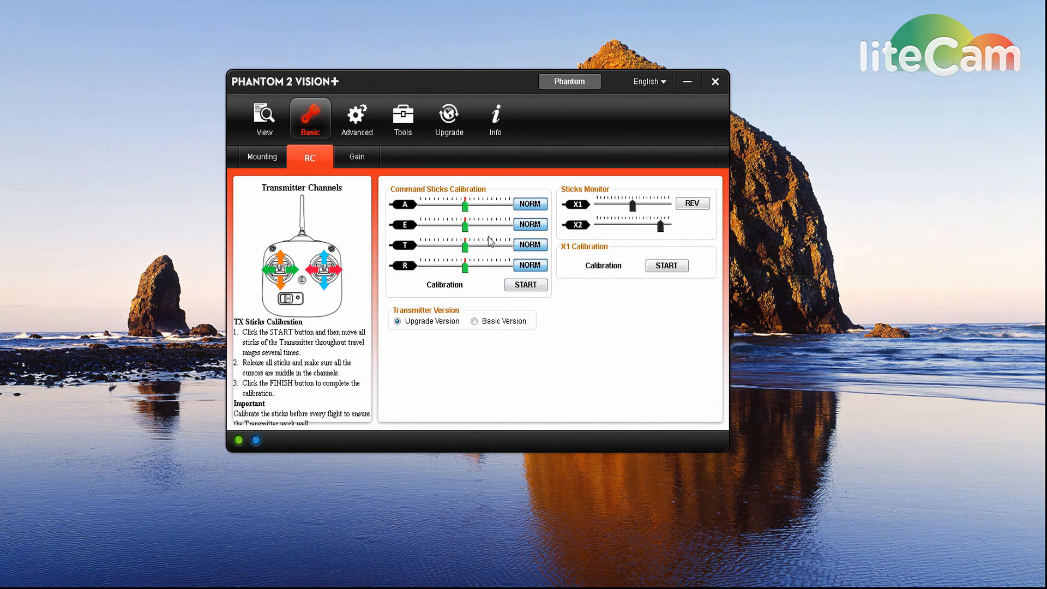
pyautogui.moveTo(432, 257)
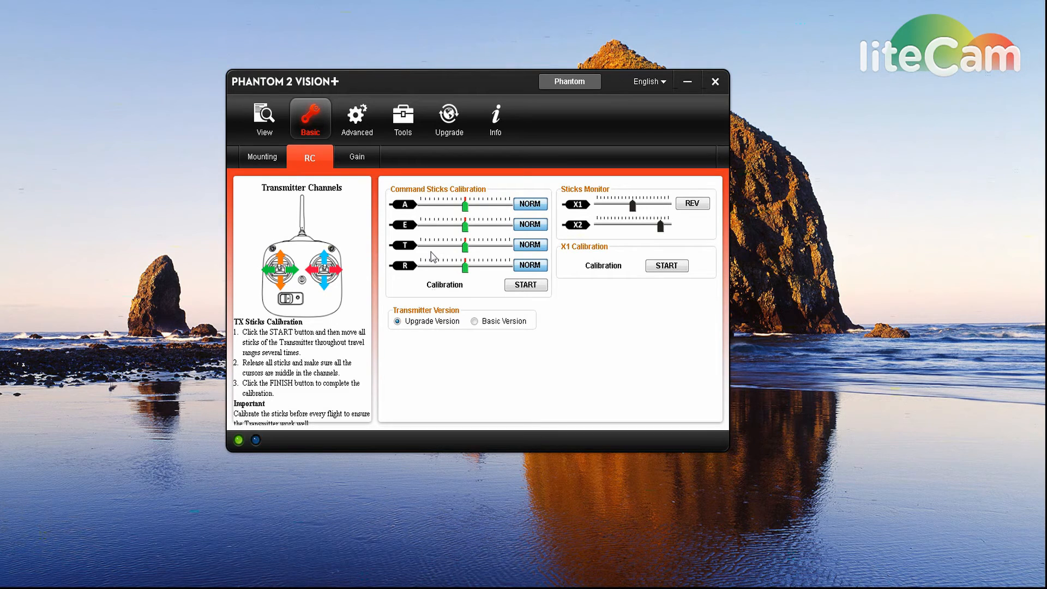
pyautogui.moveTo(486, 272)
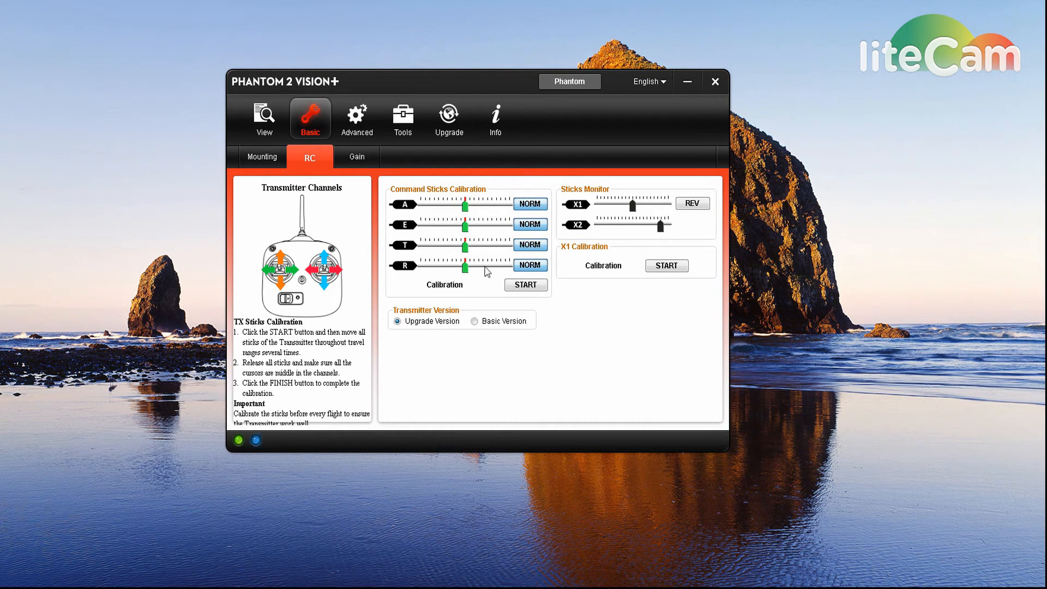
pyautogui.click(526, 285)
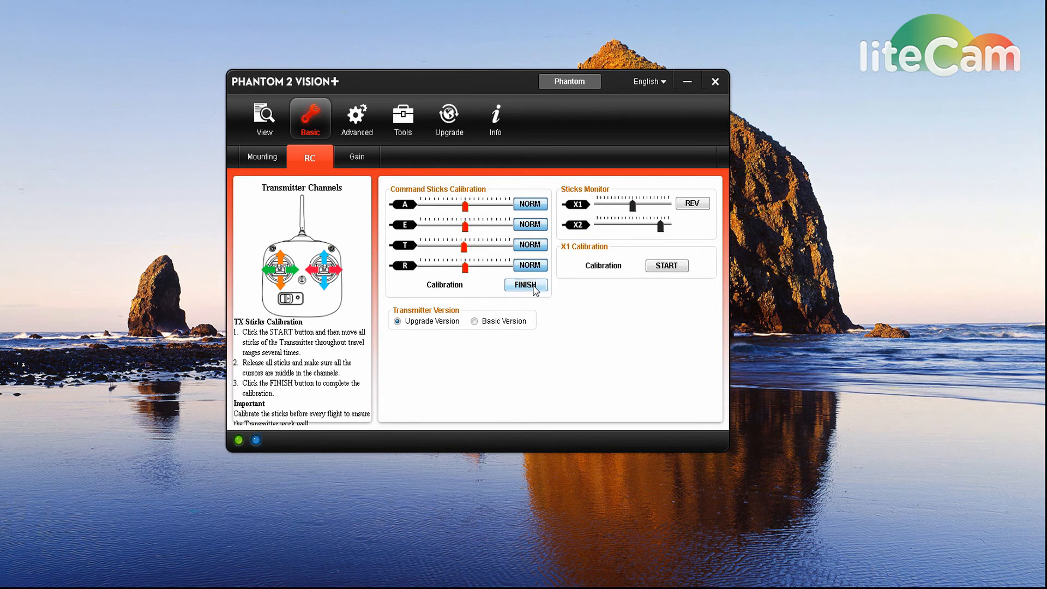
pyautogui.click(526, 285)
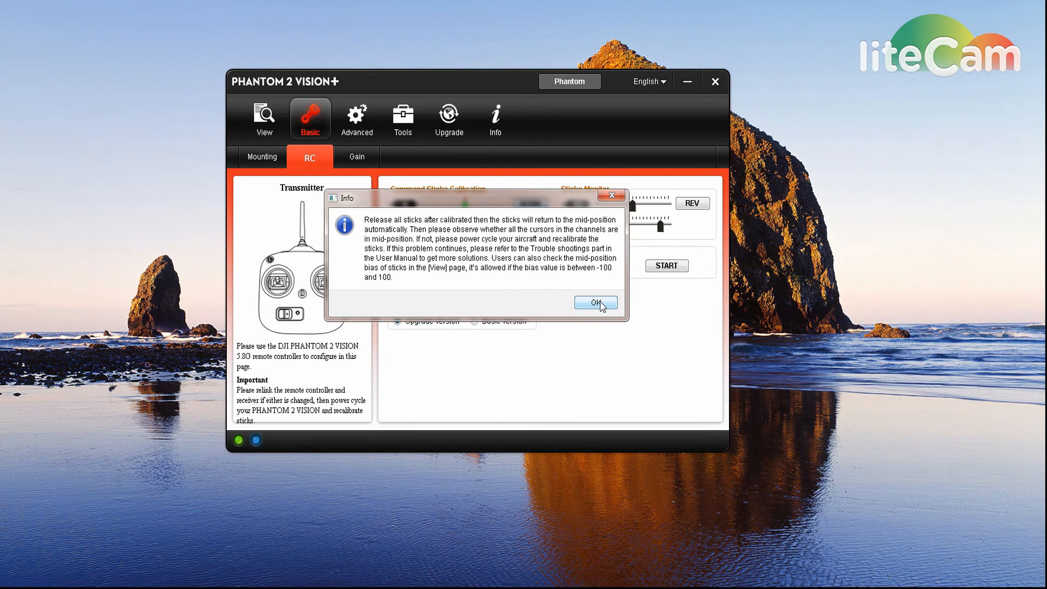
pyautogui.click(595, 302)
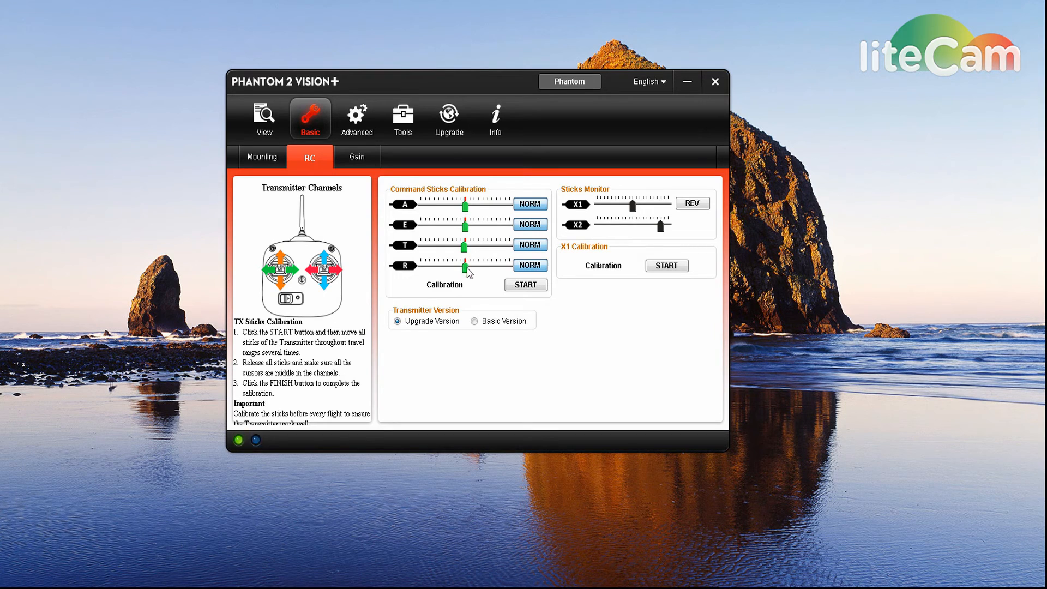
pyautogui.moveTo(472, 276)
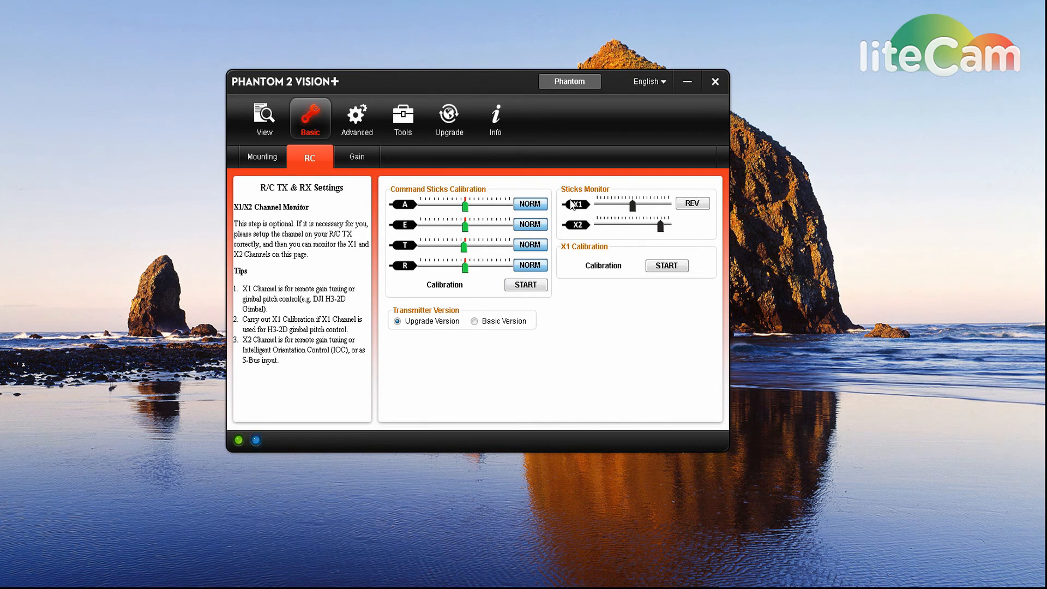
pyautogui.moveTo(576, 208)
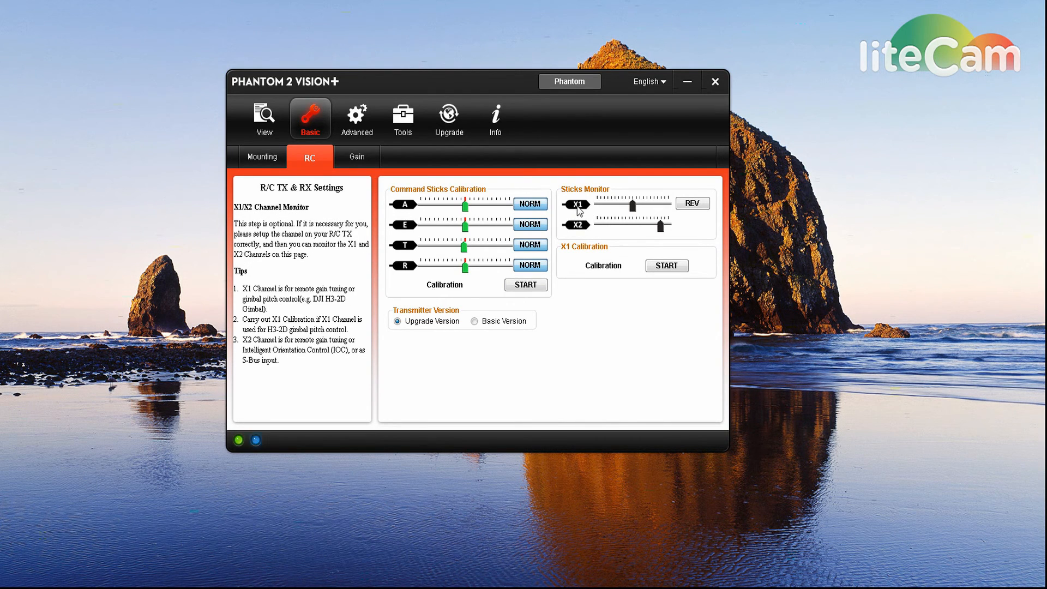
# Run the X1 channel calibration from START to FINISH, leaving the X1 monitor near middle
pyautogui.click(665, 265)
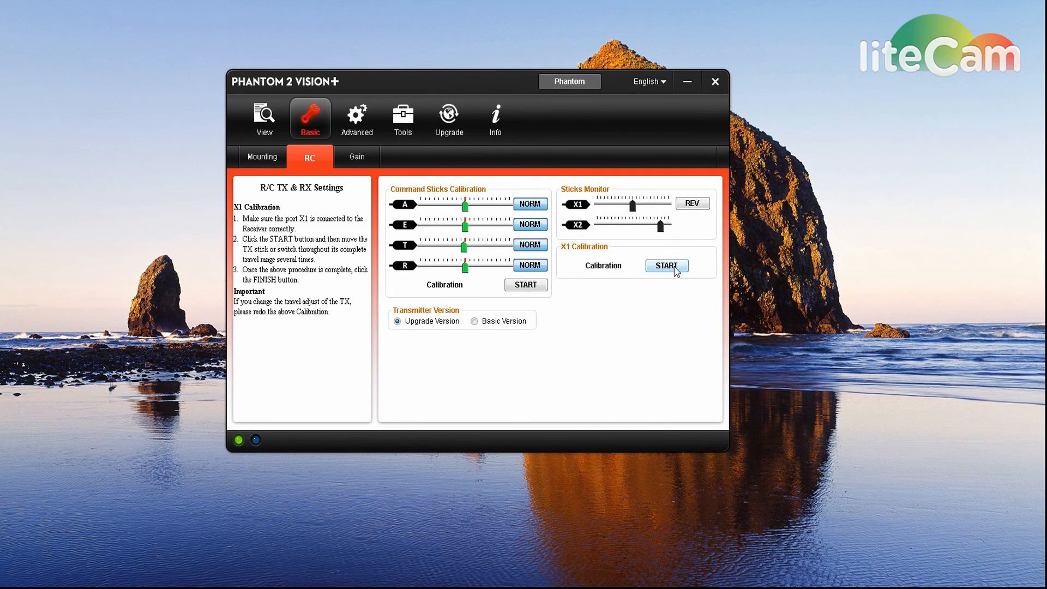
pyautogui.click(666, 265)
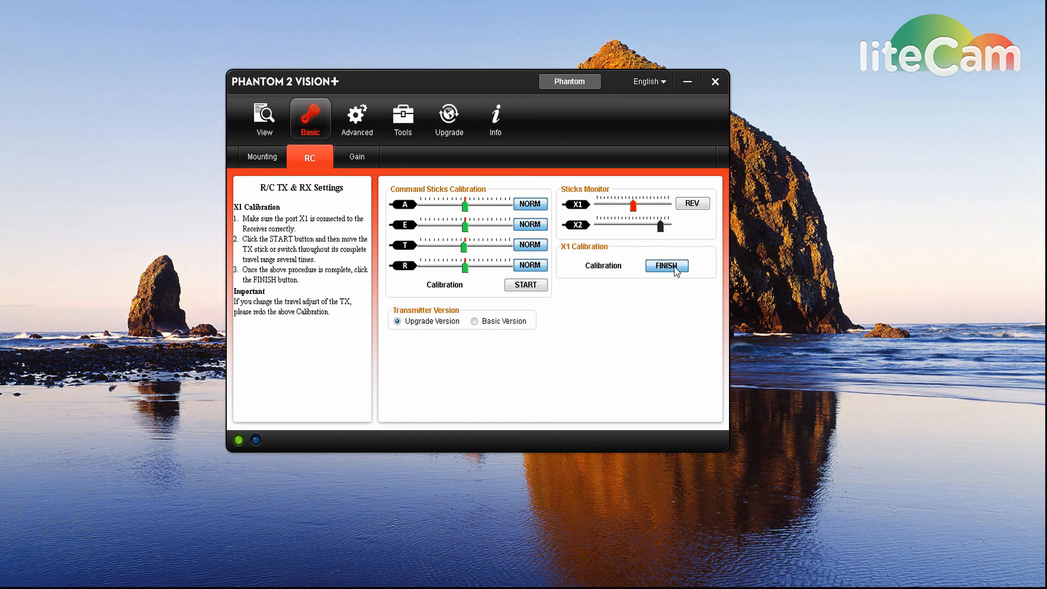
pyautogui.click(666, 265)
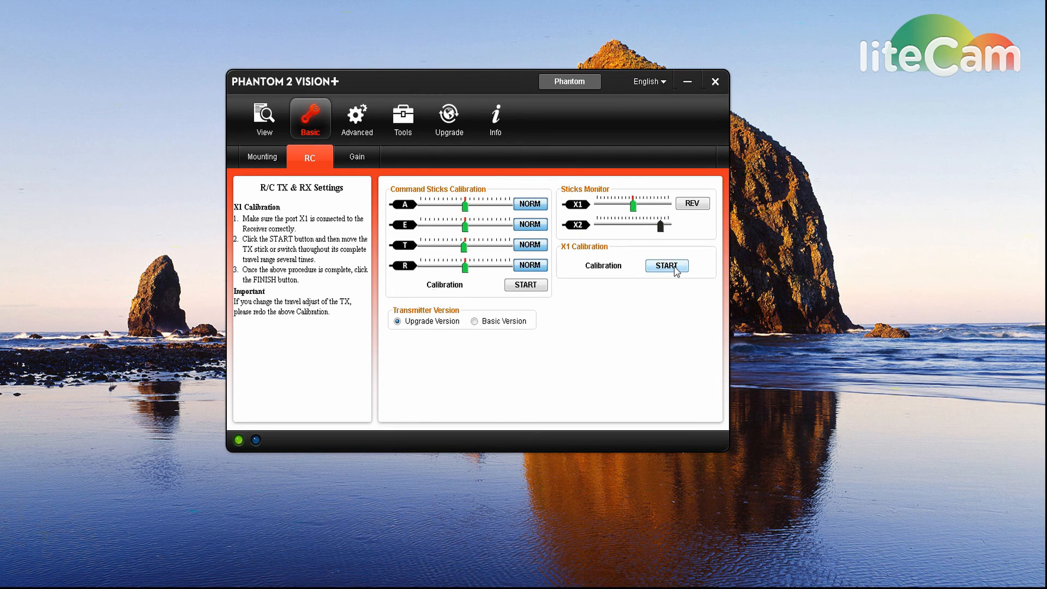